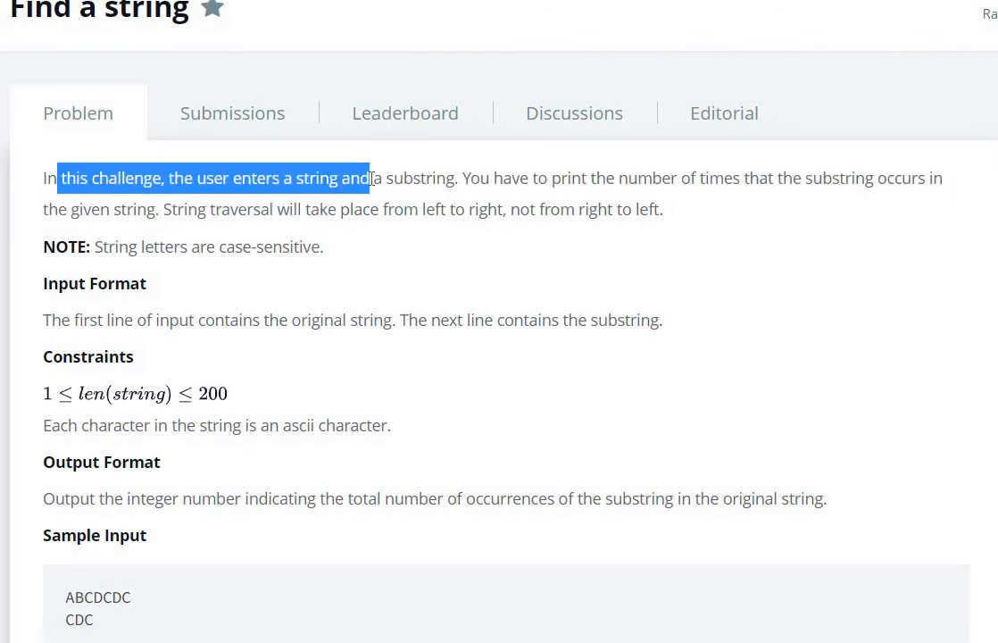
Highlight the problem's counting requirement, left-to-right traversal rule and substring-on-second-line note
{"action": "left_click_drag", "start_coordinate": [368, 178], "coordinate": [678, 178]}
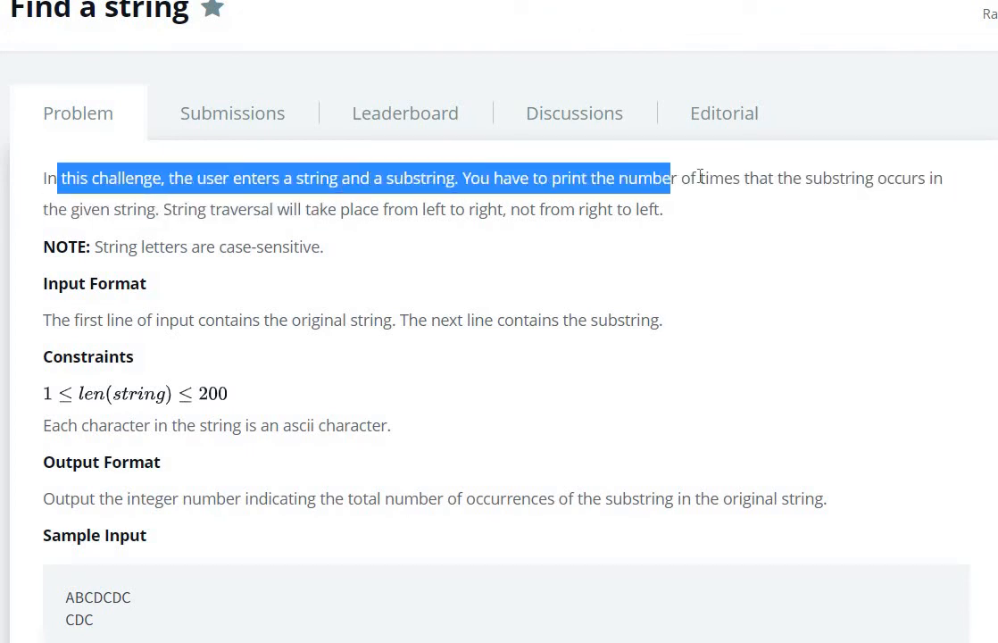
{"action": "left_click_drag", "start_coordinate": [664, 179], "coordinate": [693, 210]}
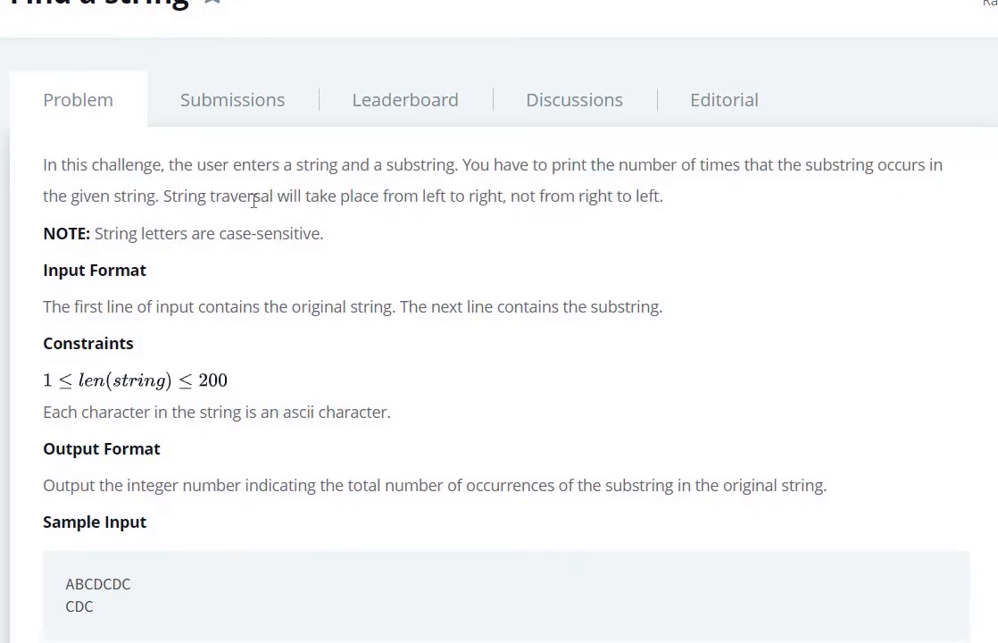
{"action": "left_click_drag", "start_coordinate": [230, 194], "coordinate": [447, 195]}
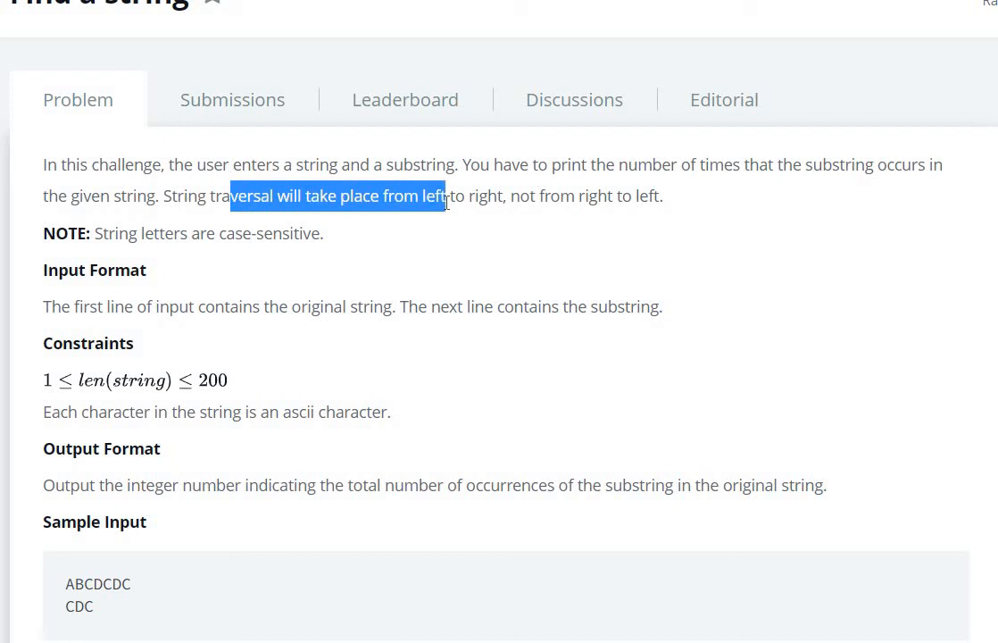
{"action": "left_click_drag", "start_coordinate": [446, 194], "coordinate": [662, 195]}
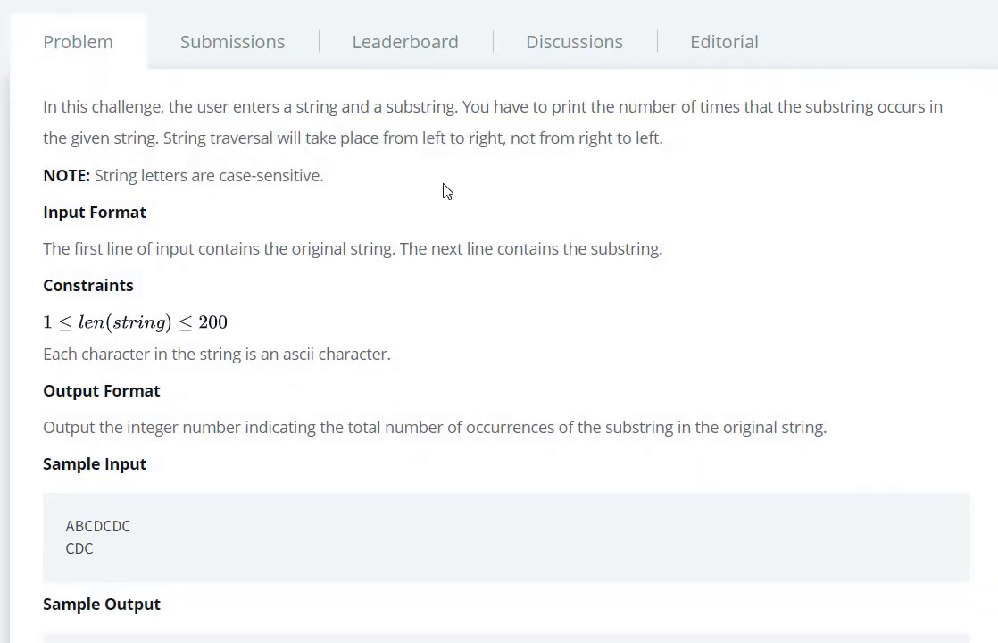
{"action": "scroll", "scroll_direction": "down", "scroll_amount": 3}
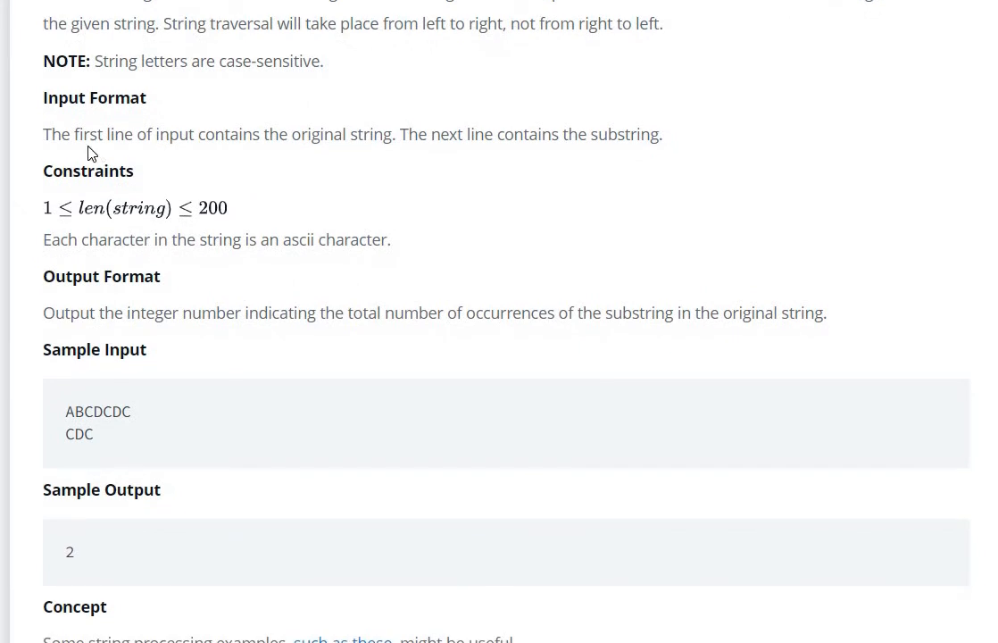
{"action": "left_click_drag", "start_coordinate": [43, 133], "coordinate": [375, 134]}
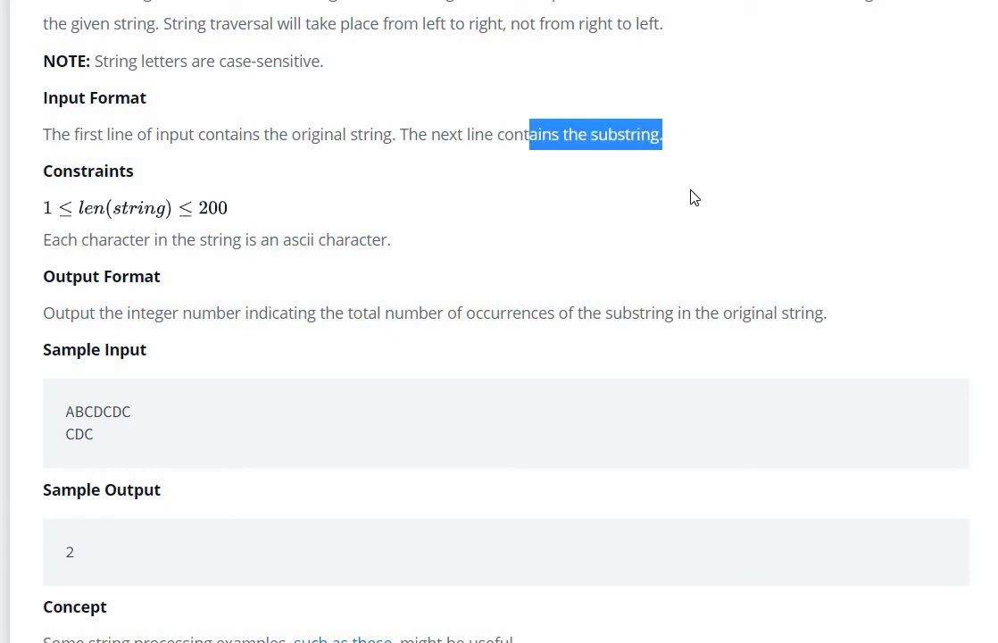
Read further down and highlight the required output description
{"action": "scroll", "scroll_direction": "down", "scroll_amount": 3}
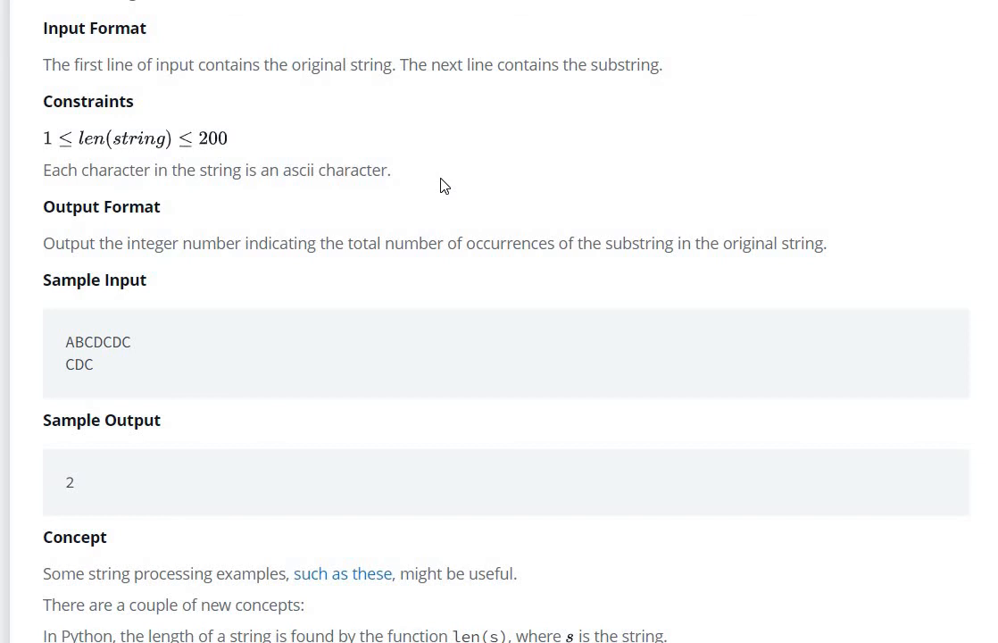
{"action": "scroll", "scroll_direction": "down", "scroll_amount": 3}
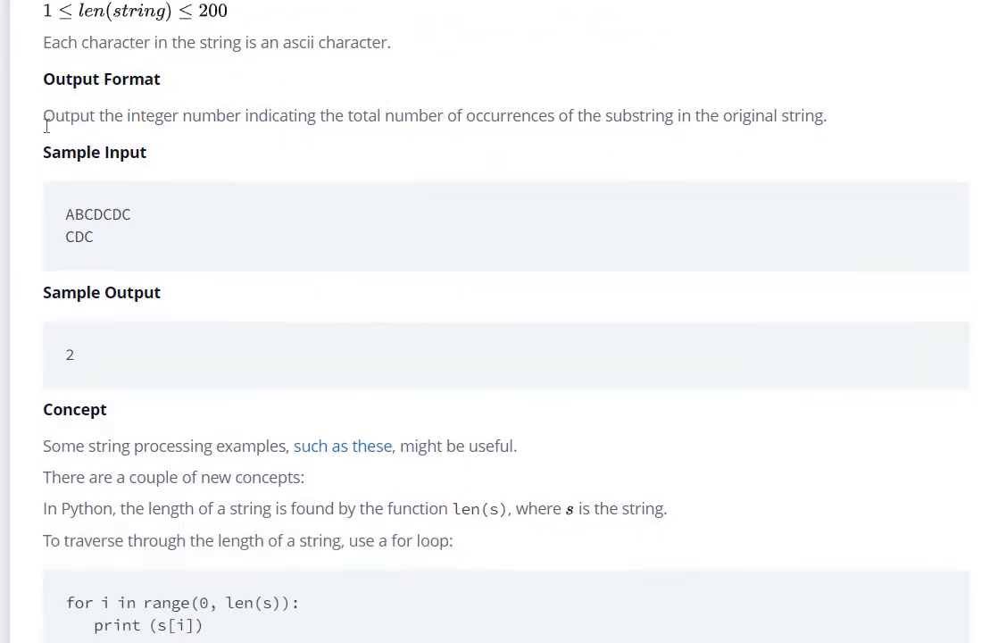
{"action": "left_click_drag", "start_coordinate": [43, 114], "coordinate": [321, 115]}
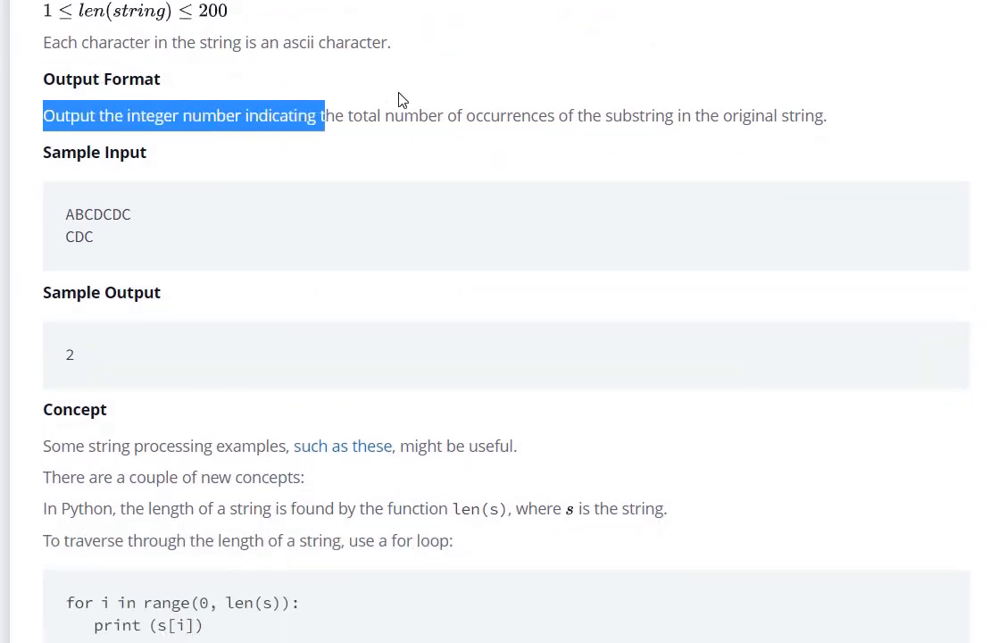
{"action": "left_click_drag", "start_coordinate": [318, 114], "coordinate": [689, 115]}
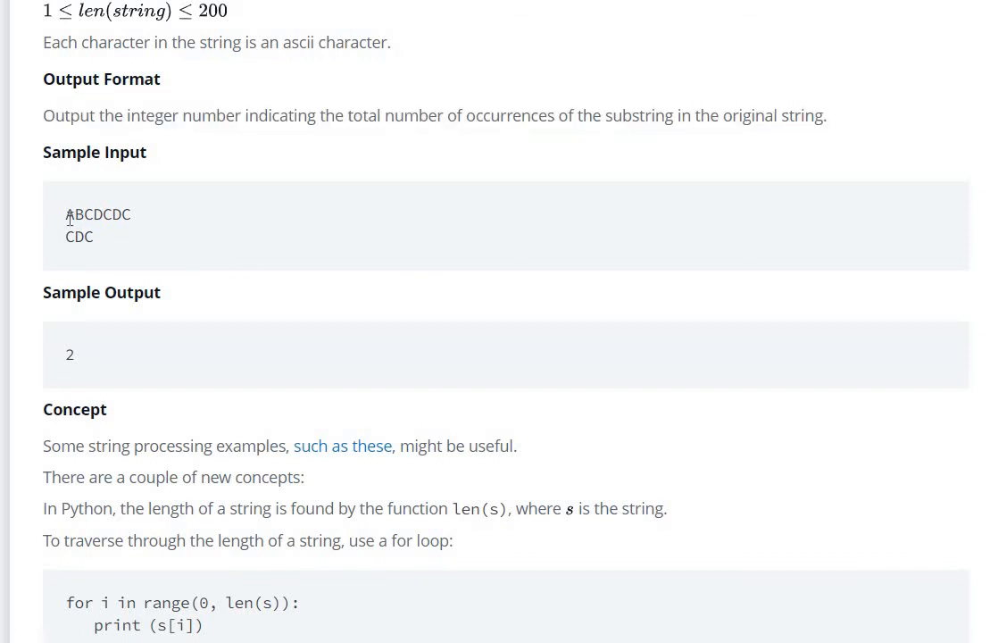
{"action": "double_click", "coordinate": [78, 236]}
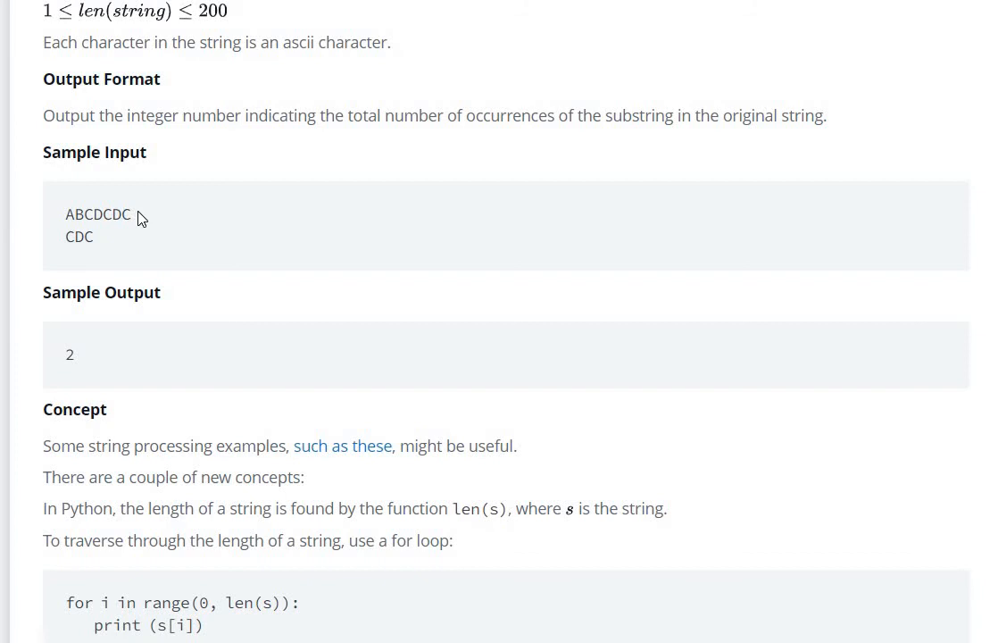
{"action": "mouse_move", "coordinate": [32, 343]}
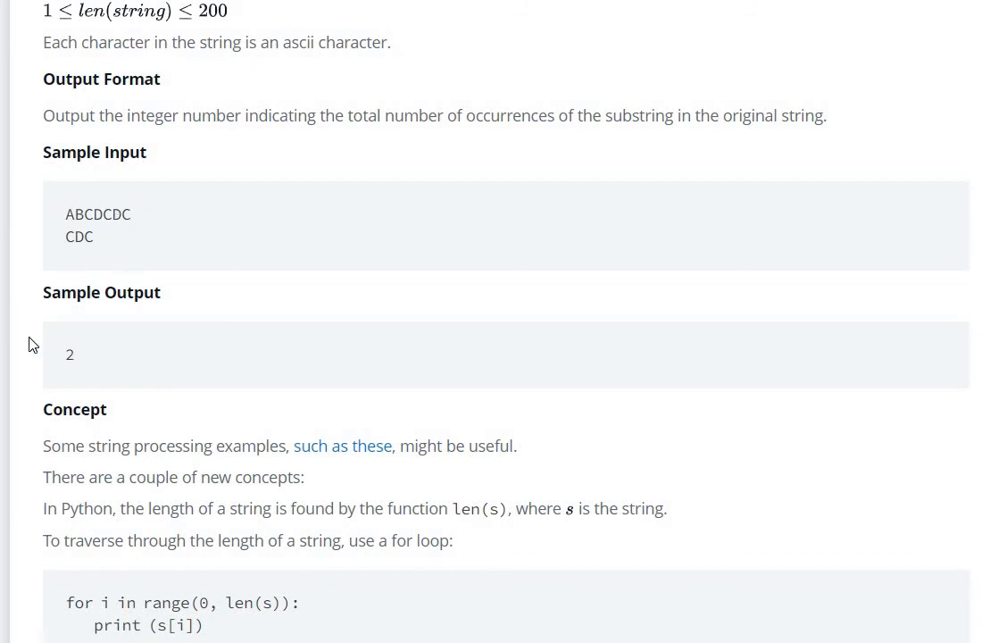
Reach the Python 3 editor and expand the folded if __name__ == '__main__' block
{"action": "scroll", "scroll_direction": "down", "scroll_amount": 3}
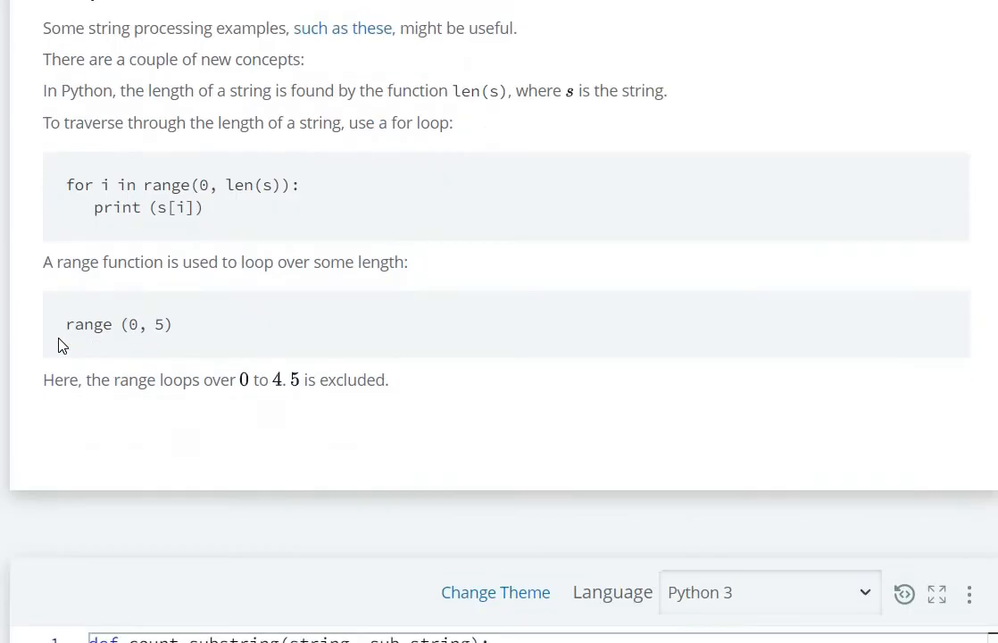
{"action": "scroll", "scroll_direction": "down", "scroll_amount": 3}
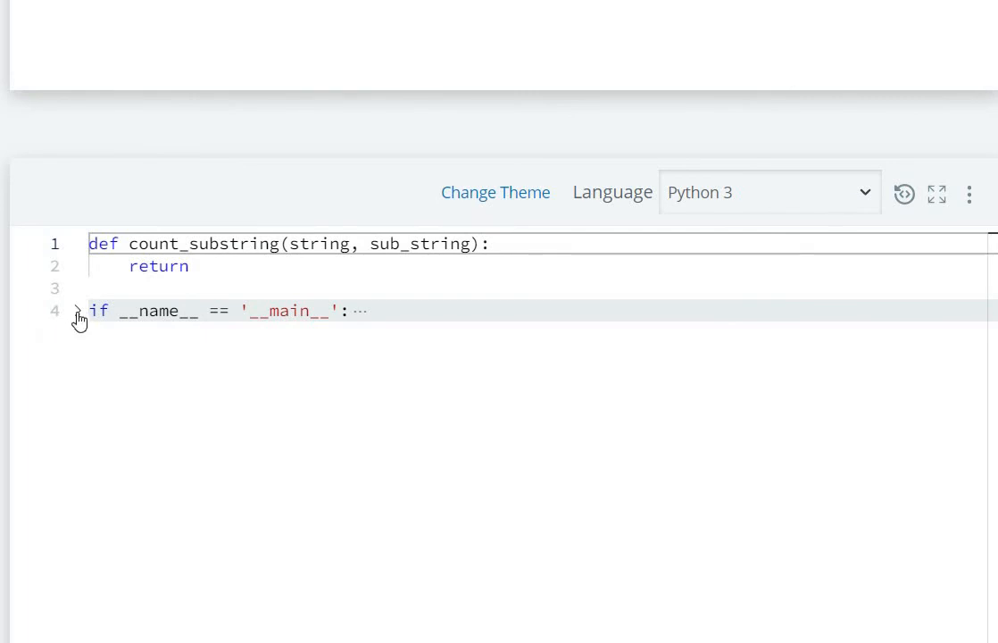
{"action": "left_click", "coordinate": [78, 311]}
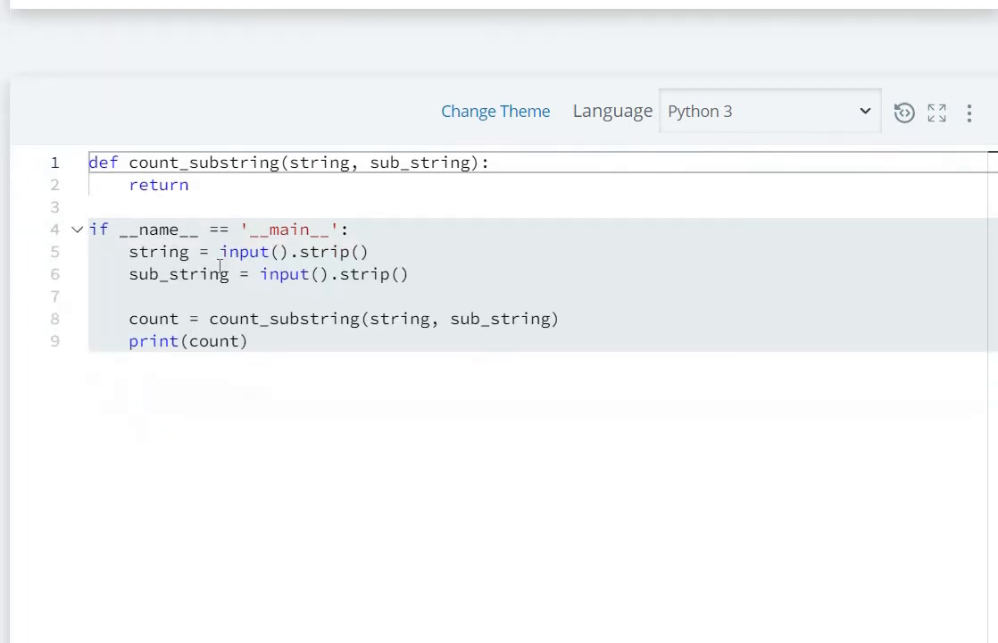
{"action": "mouse_move", "coordinate": [357, 279]}
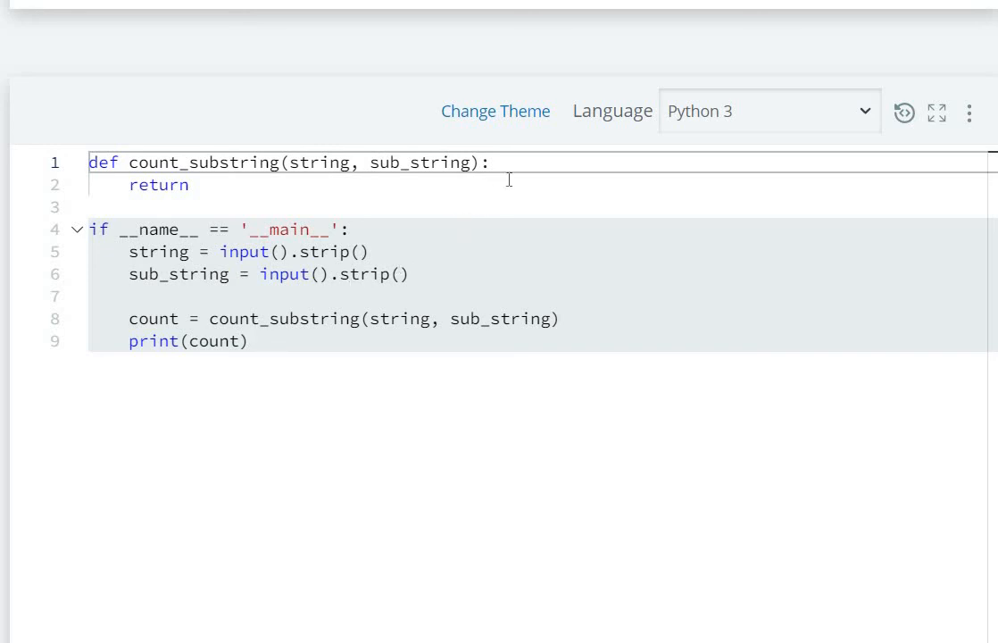
Inside count_substring, initialize c = 0 and len_sub = len(sub_string)
{"action": "key", "text": "Enter"}
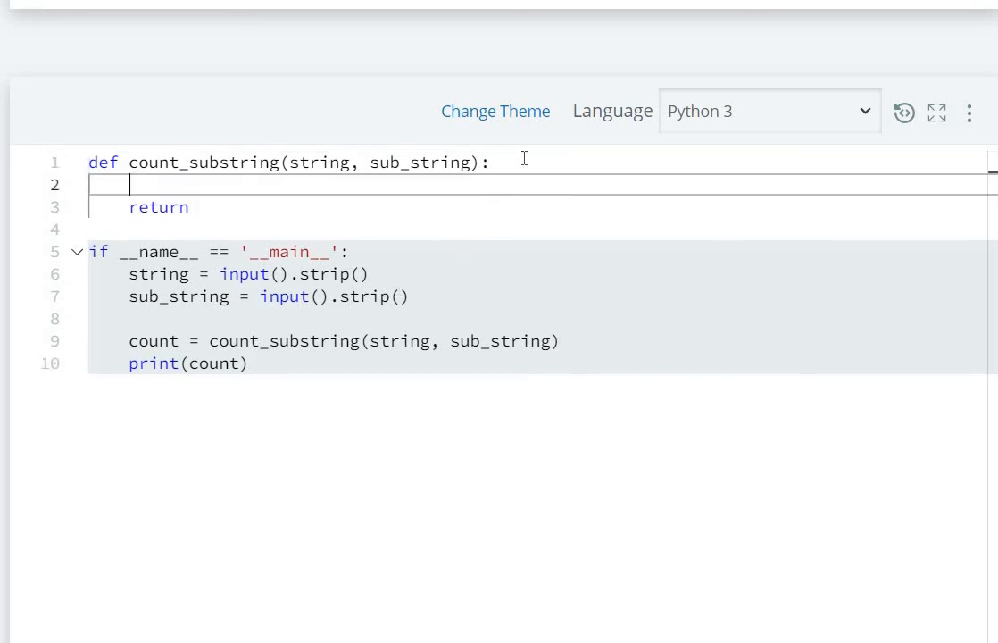
{"action": "type", "text": "c ="}
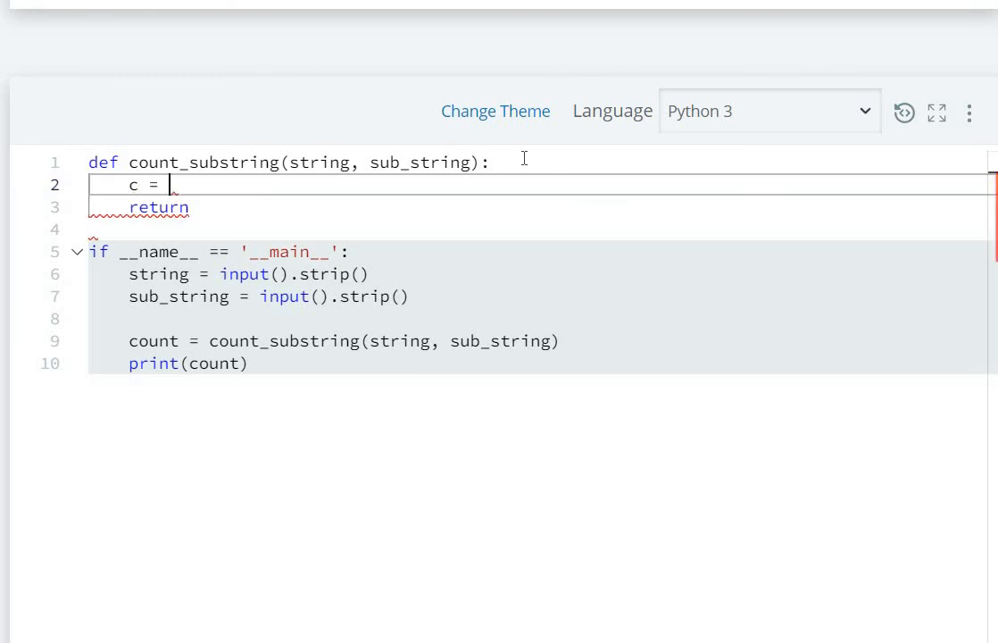
{"action": "type", "text": "0"}
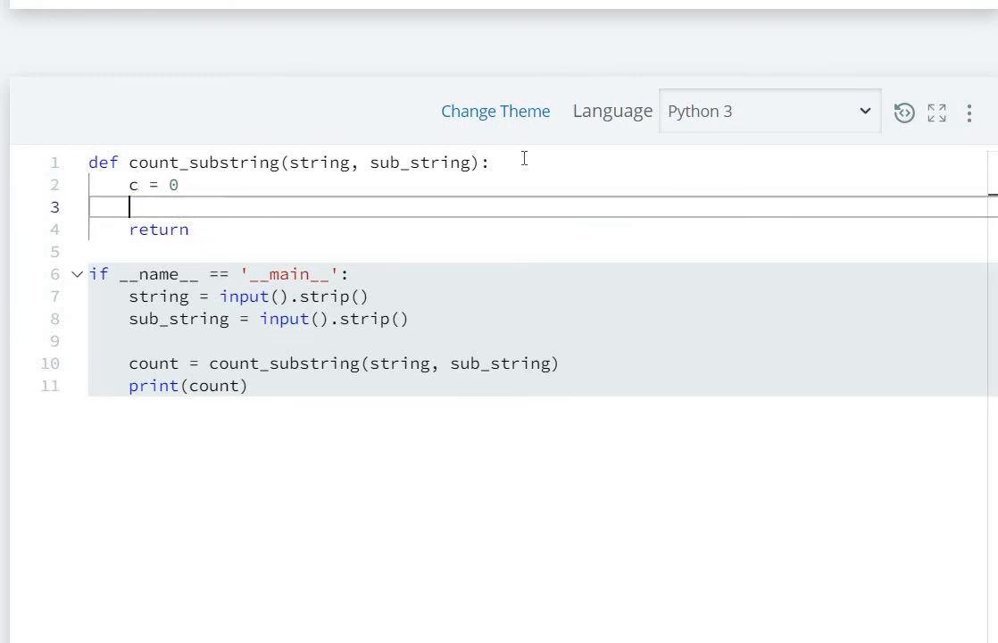
{"action": "type", "text": "len_"}
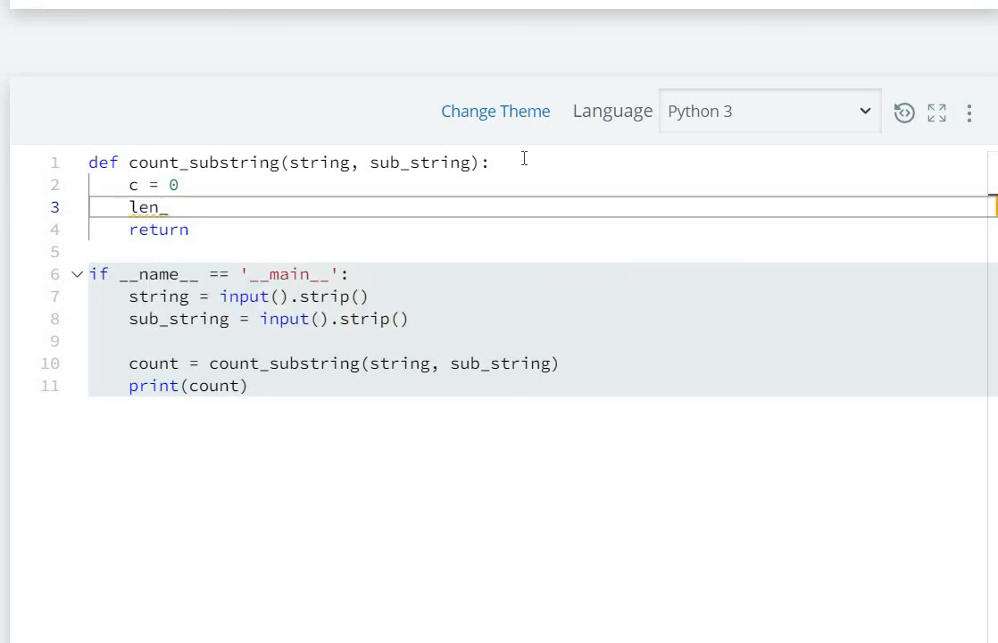
{"action": "type", "text": "sub ="}
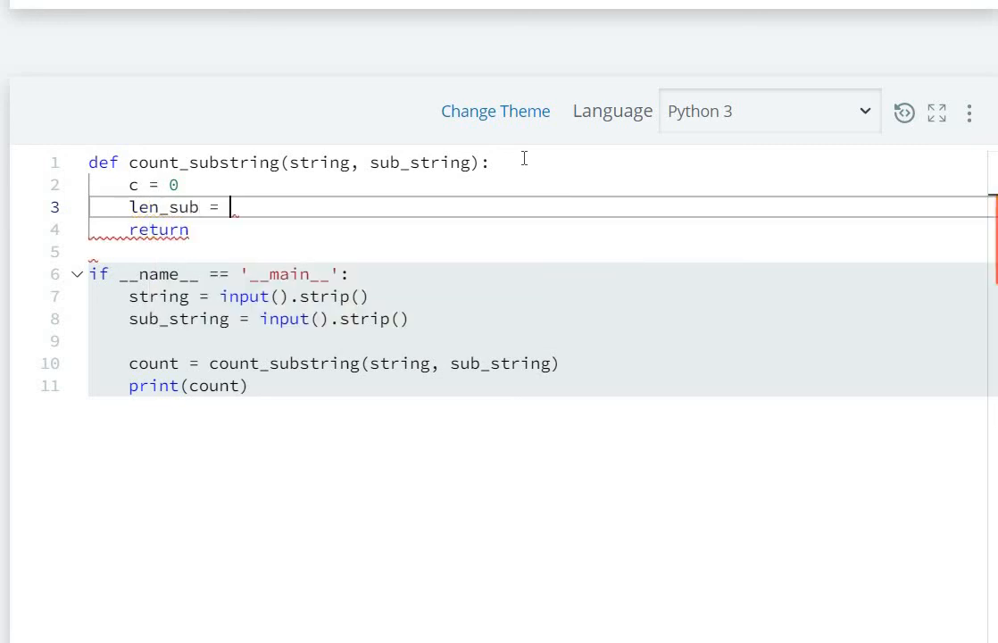
{"action": "type", "text": "len("}
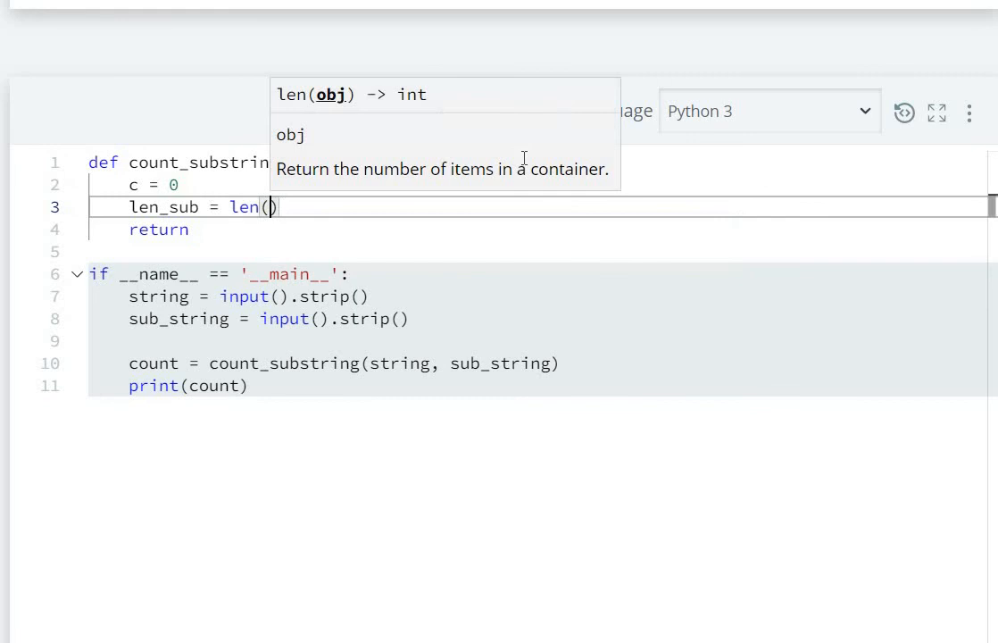
{"action": "type", "text": "sub_string"}
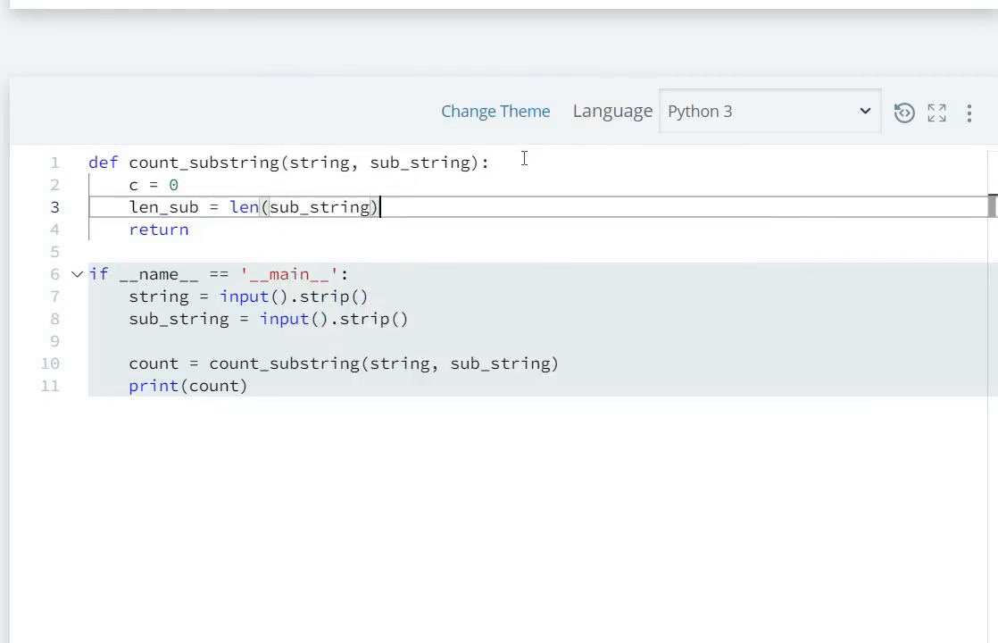
Begin the loop as 'for i in range(len(string)-', completing string via autocomplete
{"action": "type", "text": "for"}
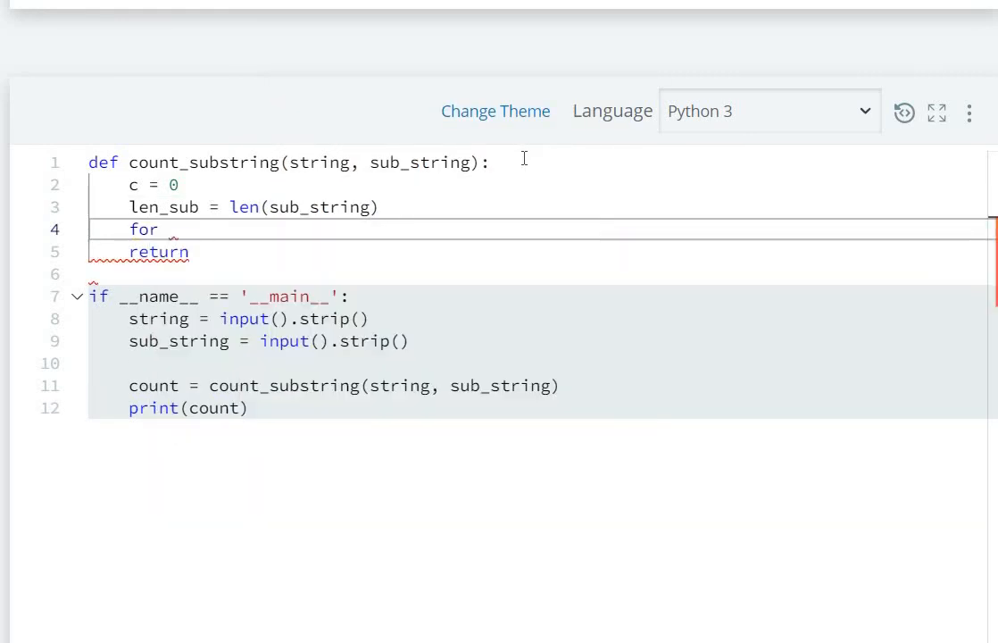
{"action": "type", "text": "i inr"}
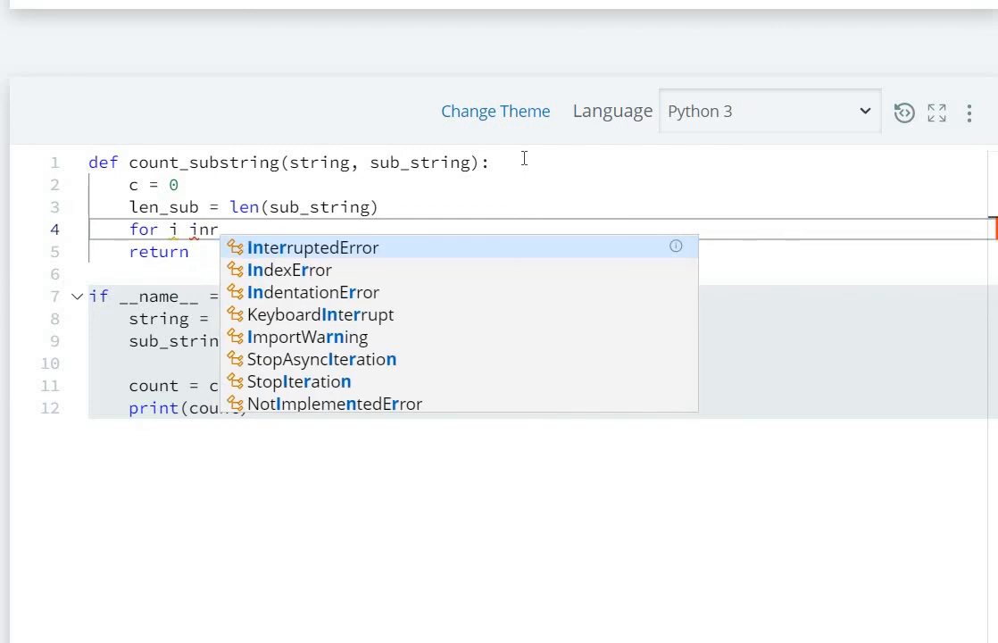
{"action": "type", "text": "range"}
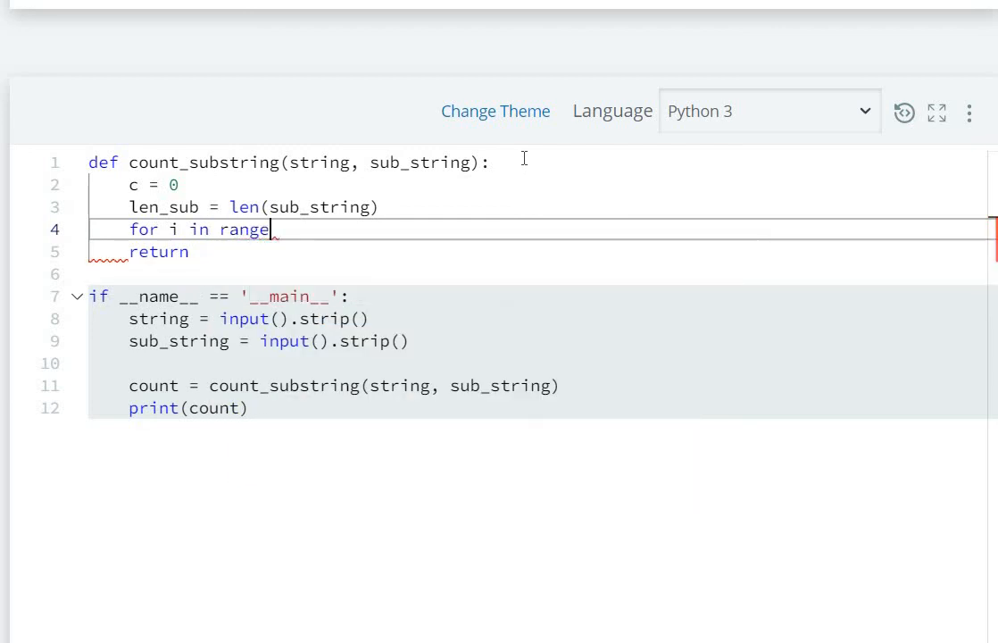
{"action": "type", "text": "(len("}
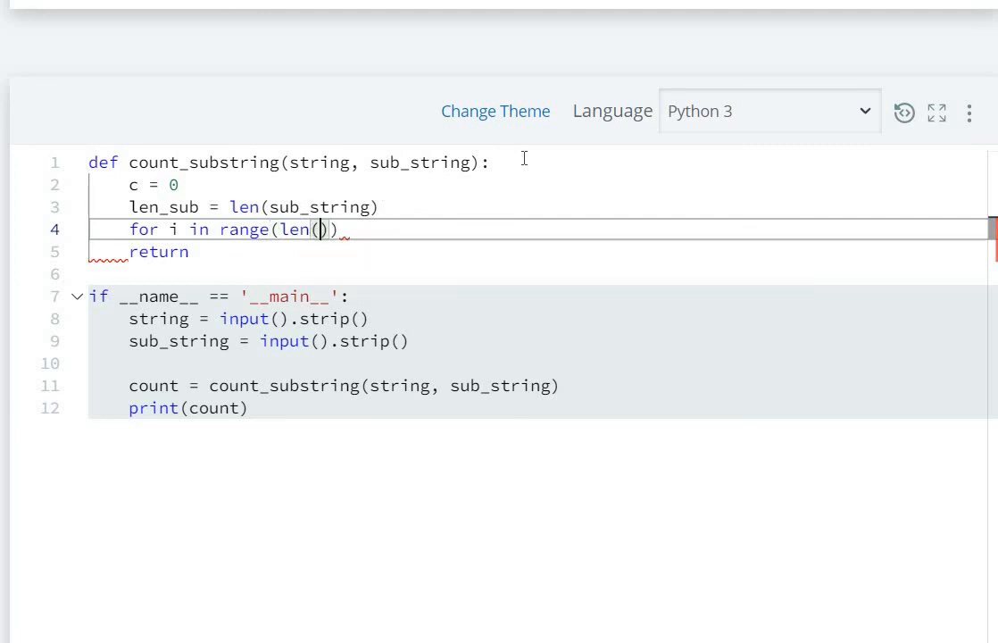
{"action": "type", "text": "str"}
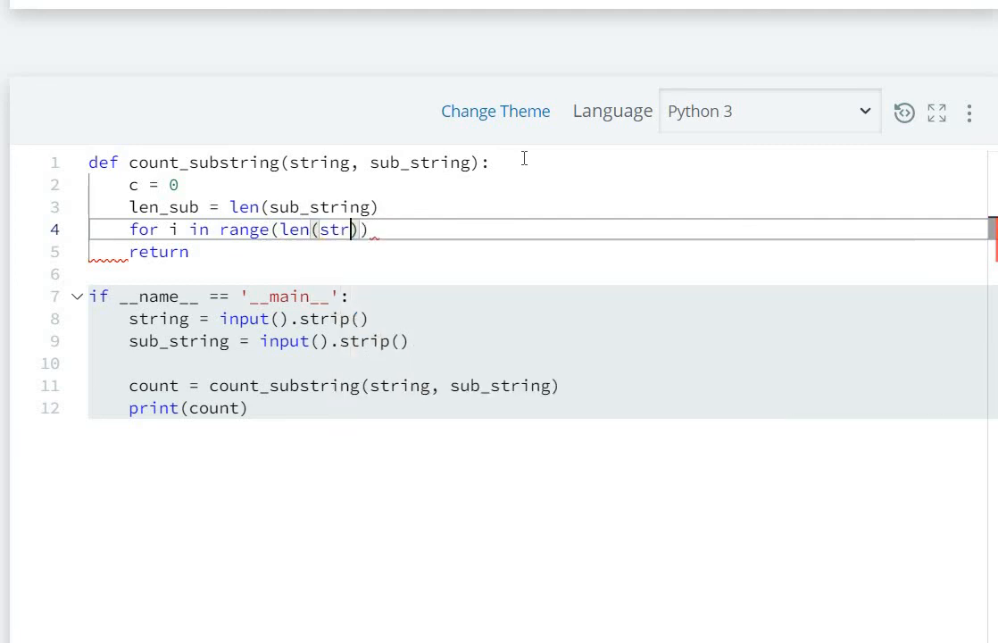
{"action": "type", "text": "ing"}
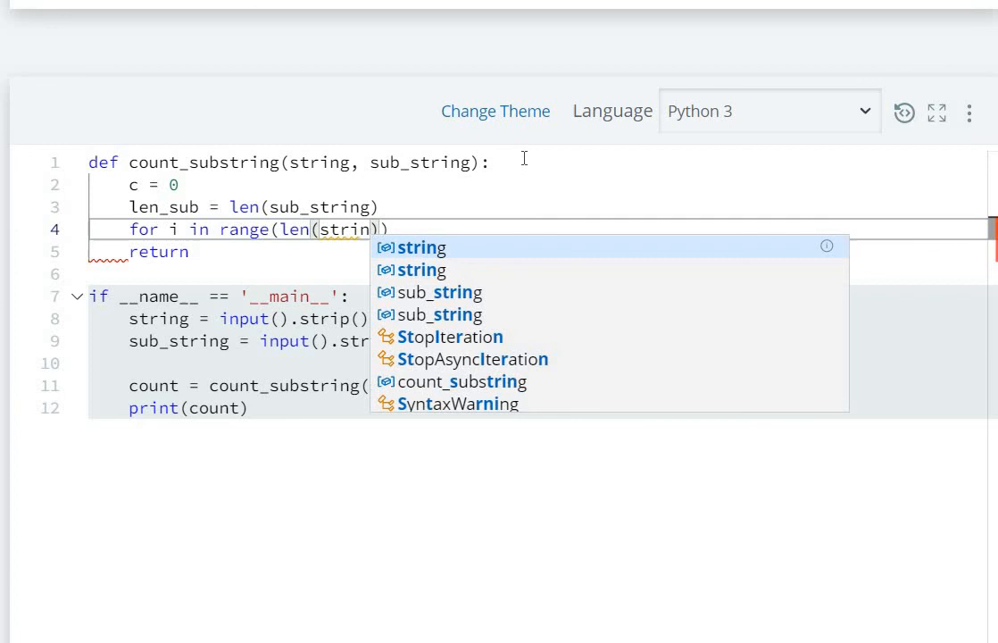
{"action": "type", "text": "-"}
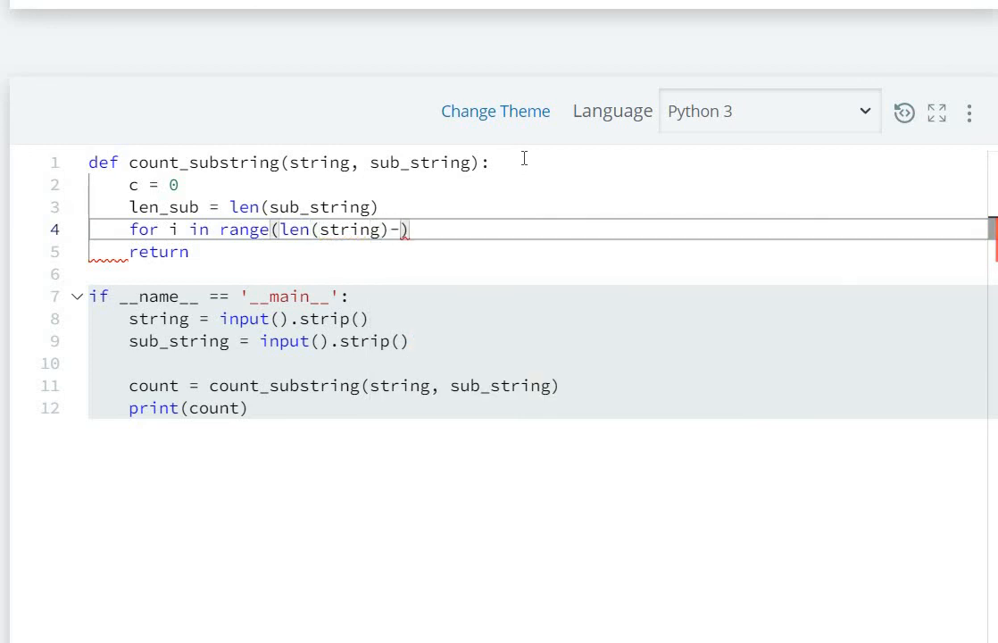
Close the range with len_sub+1 and add 'if string[i:i+len_sub]==sub_string:'
{"action": "type", "text": "len(sub_string"}
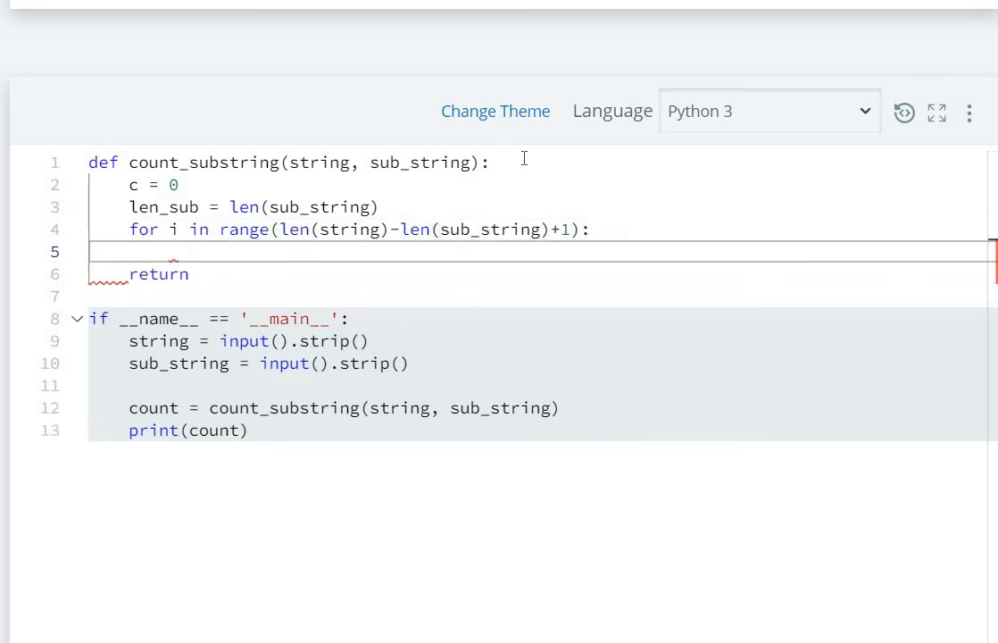
{"action": "type", "text": "if"}
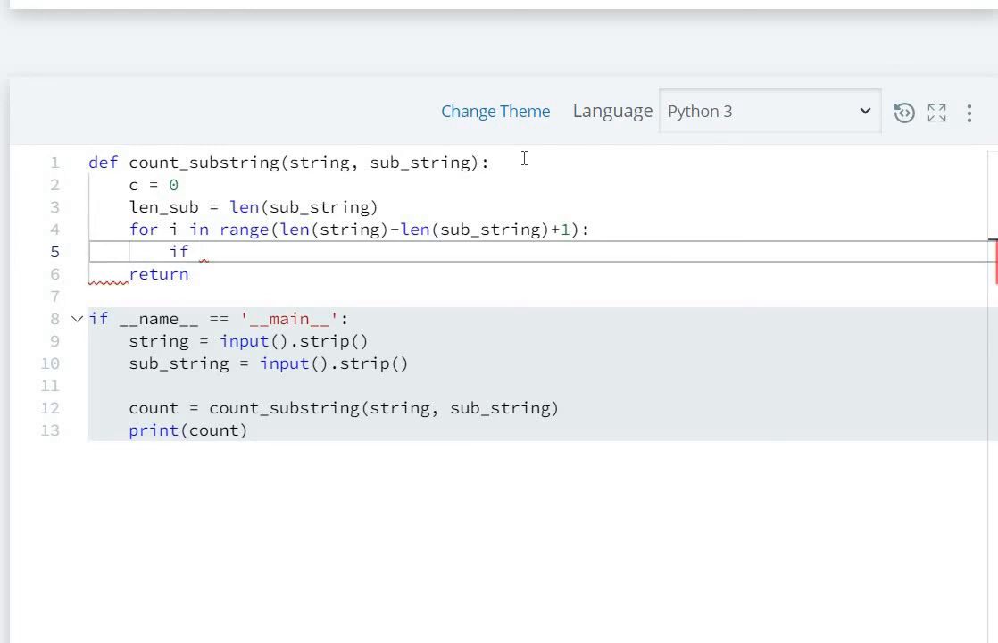
{"action": "type", "text": "s"}
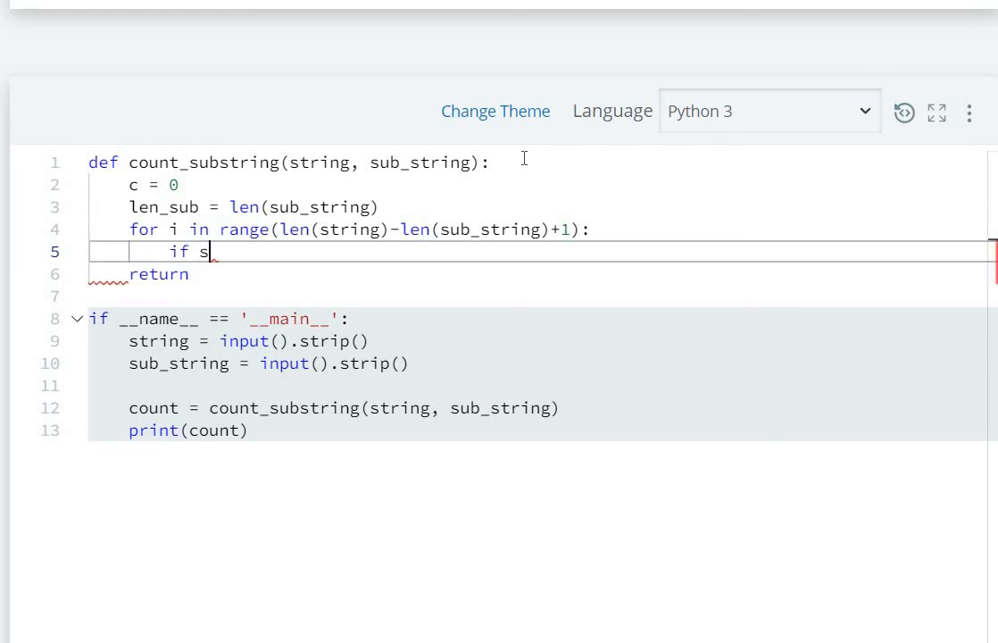
{"action": "type", "text": "tring"}
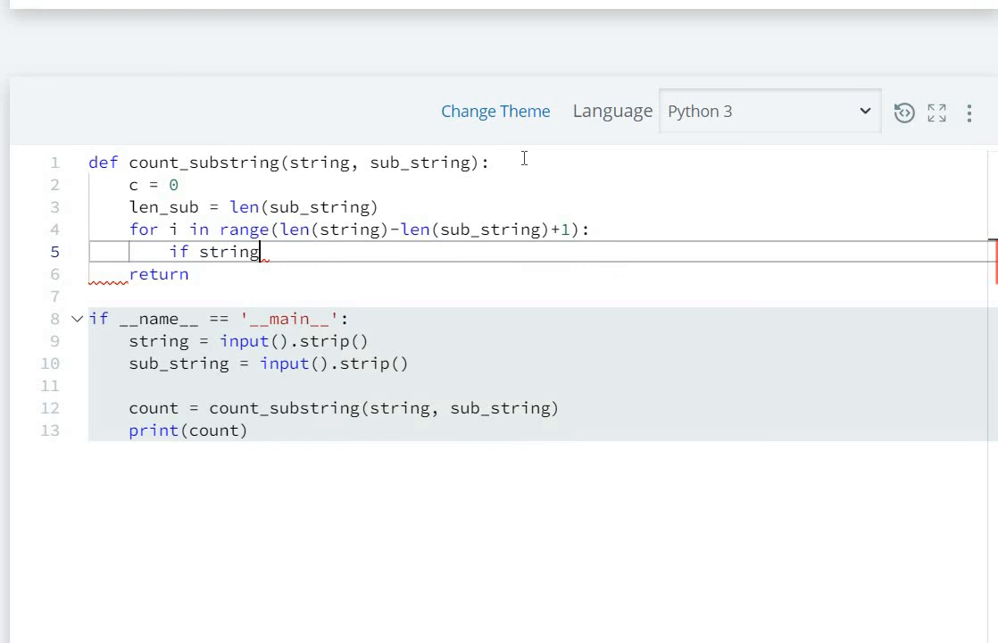
{"action": "type", "text": "[i]"}
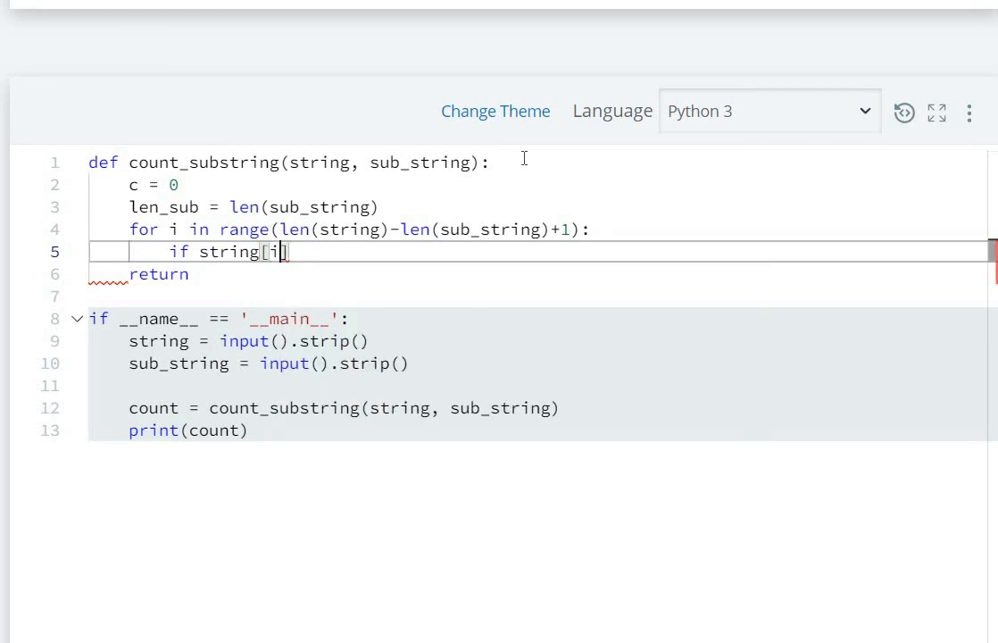
{"action": "type", "text": ":i+"}
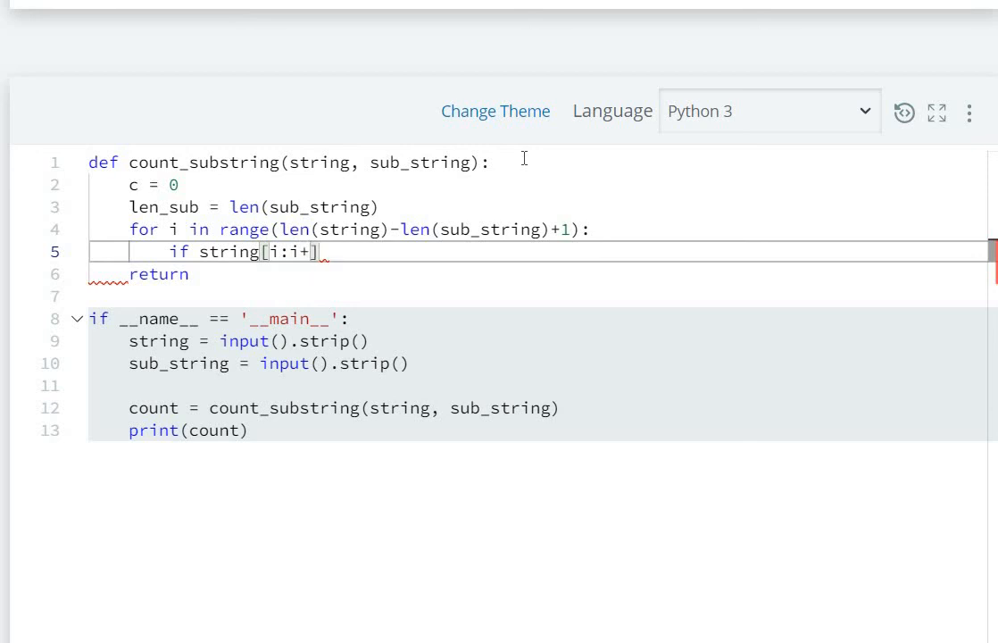
{"action": "type", "text": "len_"}
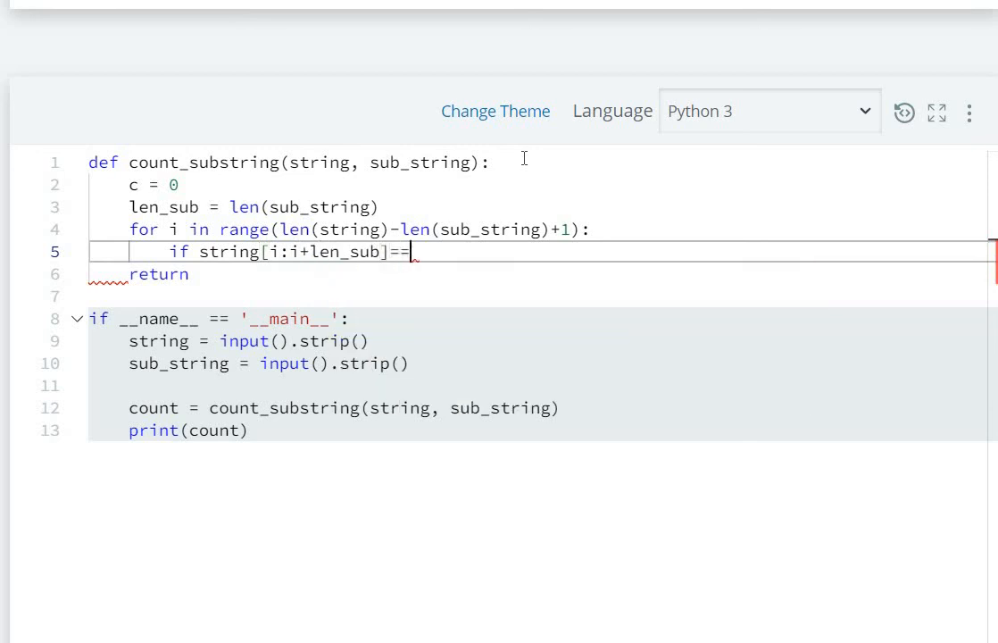
{"action": "type", "text": "sub_string:"}
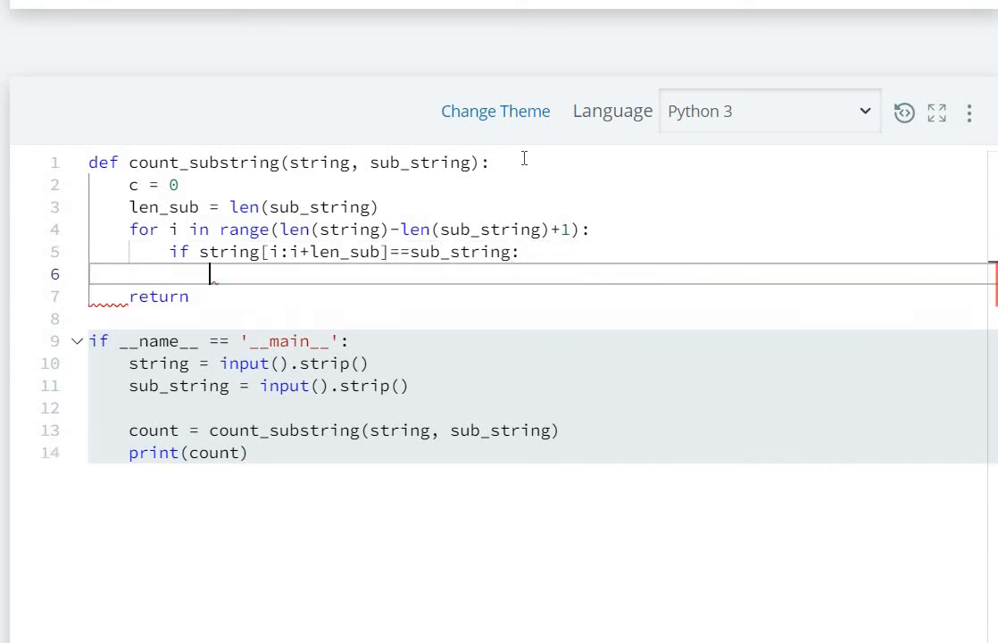
Increment with 'c += 1' on a match and return c from the function
{"action": "type", "text": "c+="}
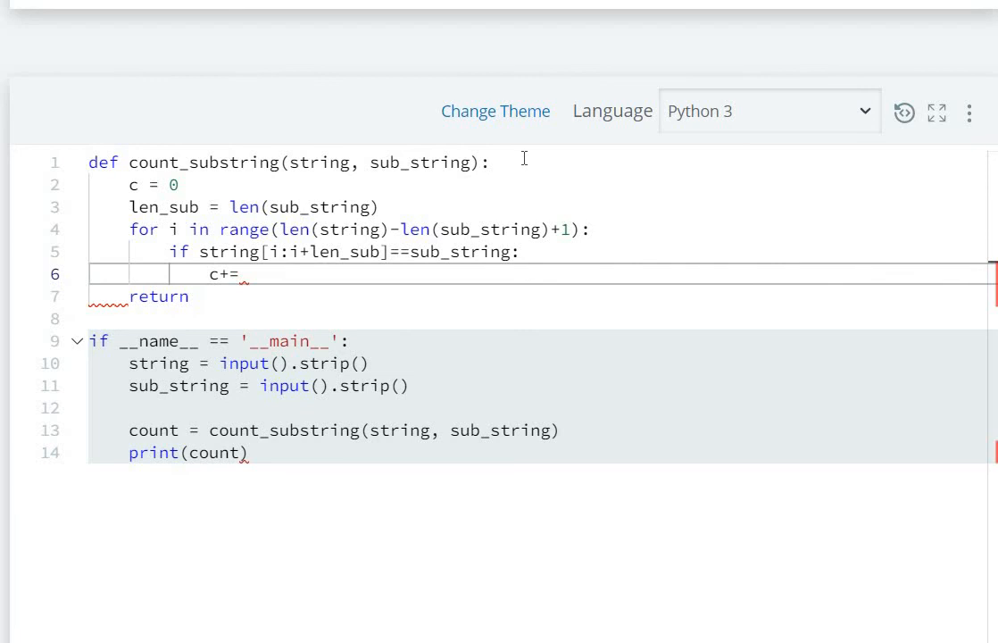
{"action": "type", "text": "1"}
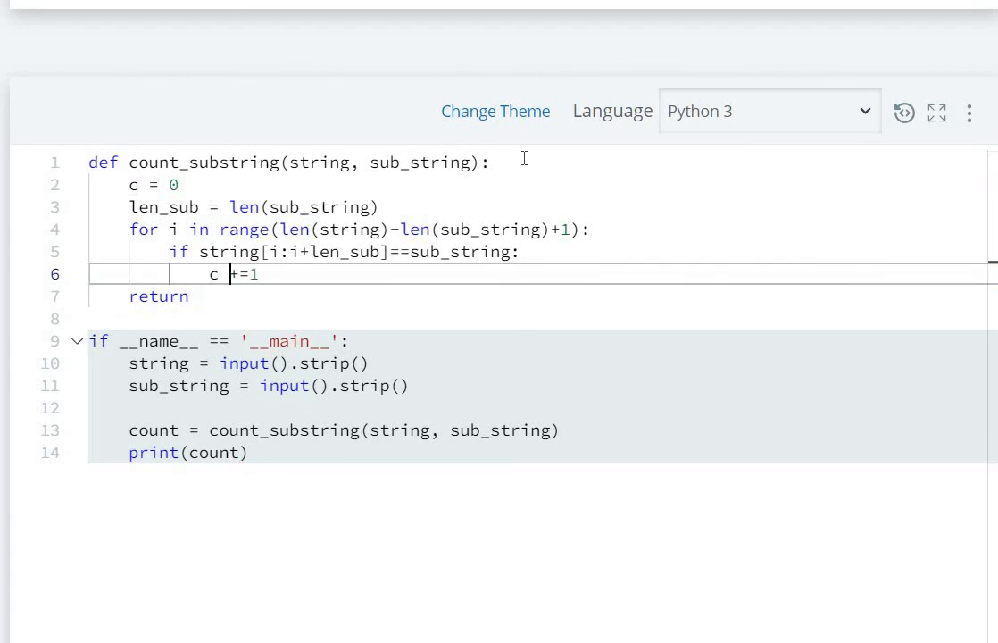
{"action": "type", "text": "\" \""}
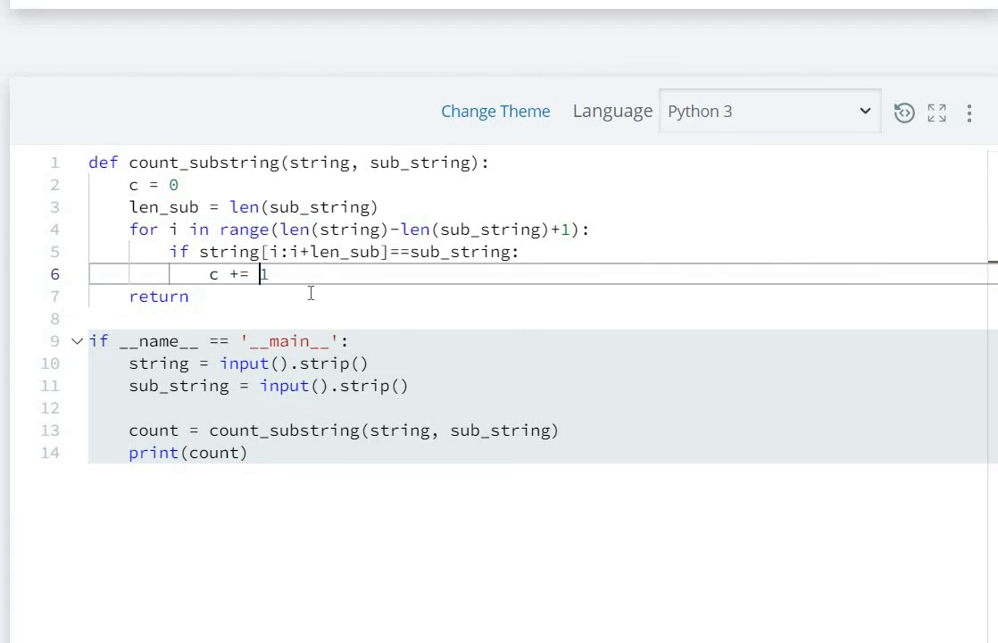
{"action": "type", "text": "c"}
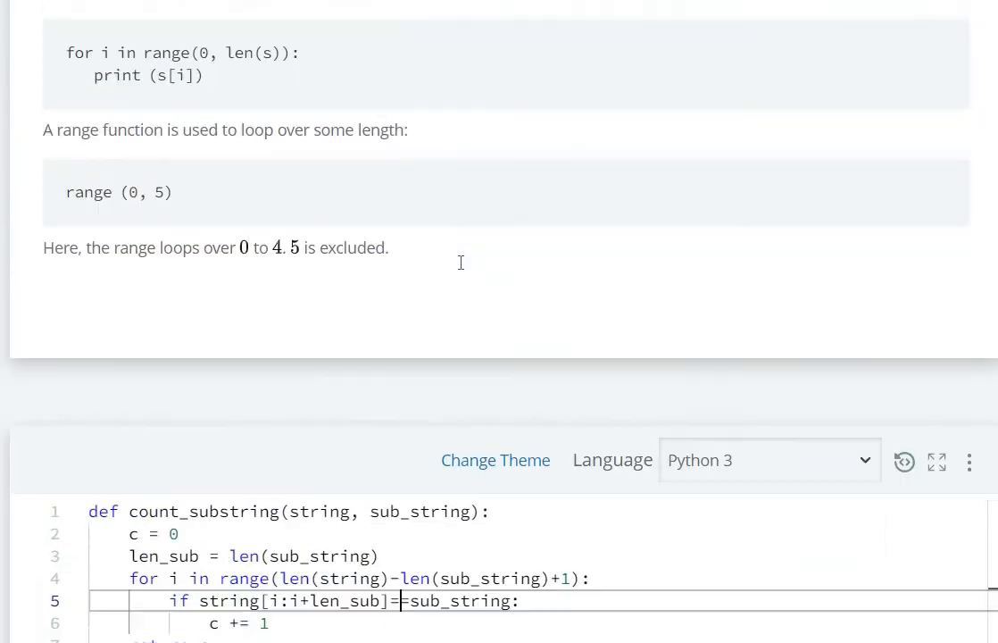
{"action": "scroll", "scroll_direction": "up", "scroll_amount": 3}
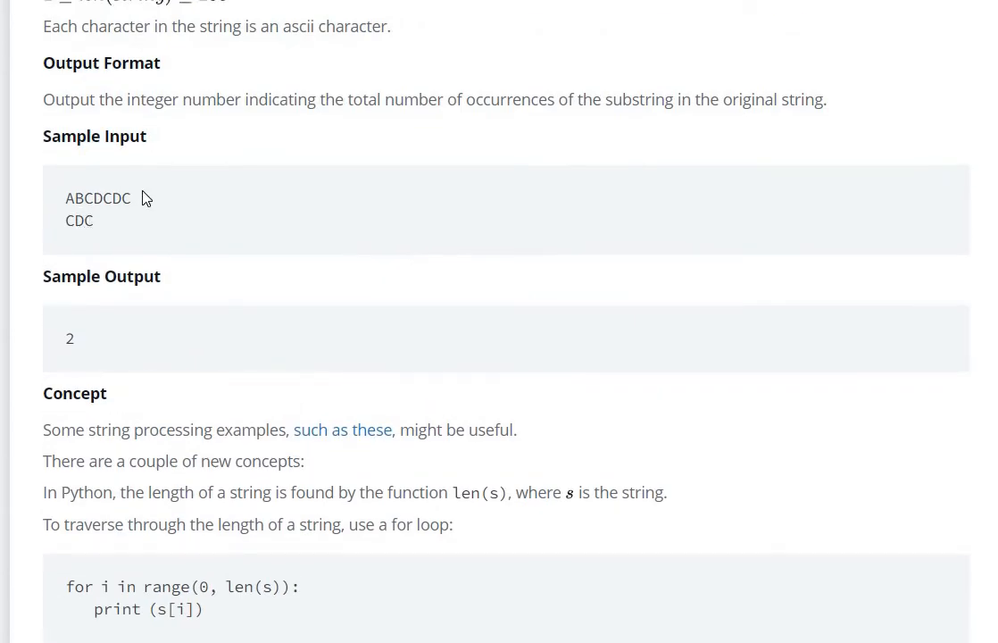
{"action": "double_click", "coordinate": [98, 196]}
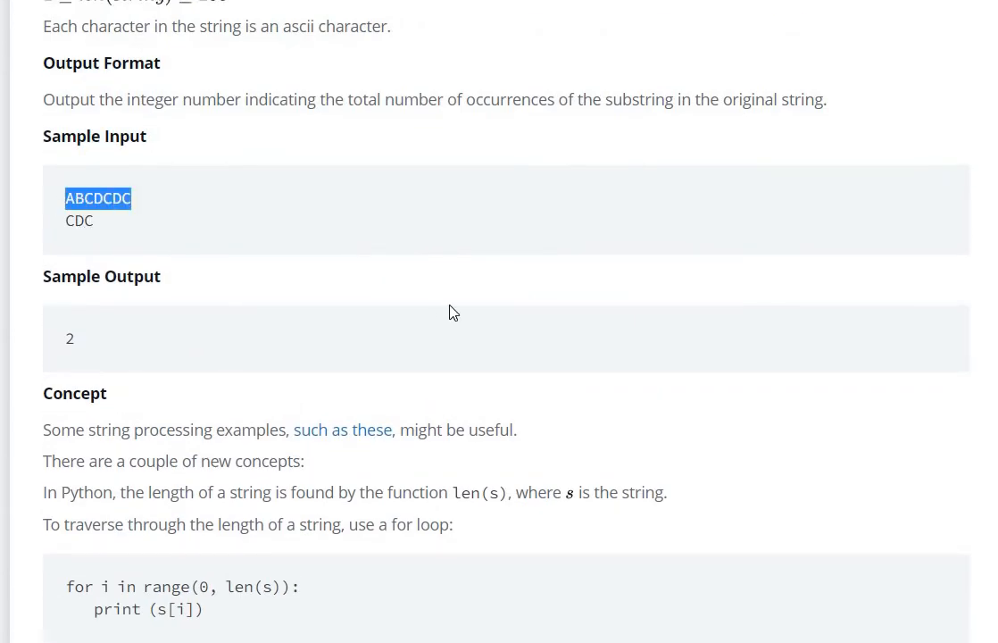
{"action": "scroll", "scroll_direction": "down", "scroll_amount": 3}
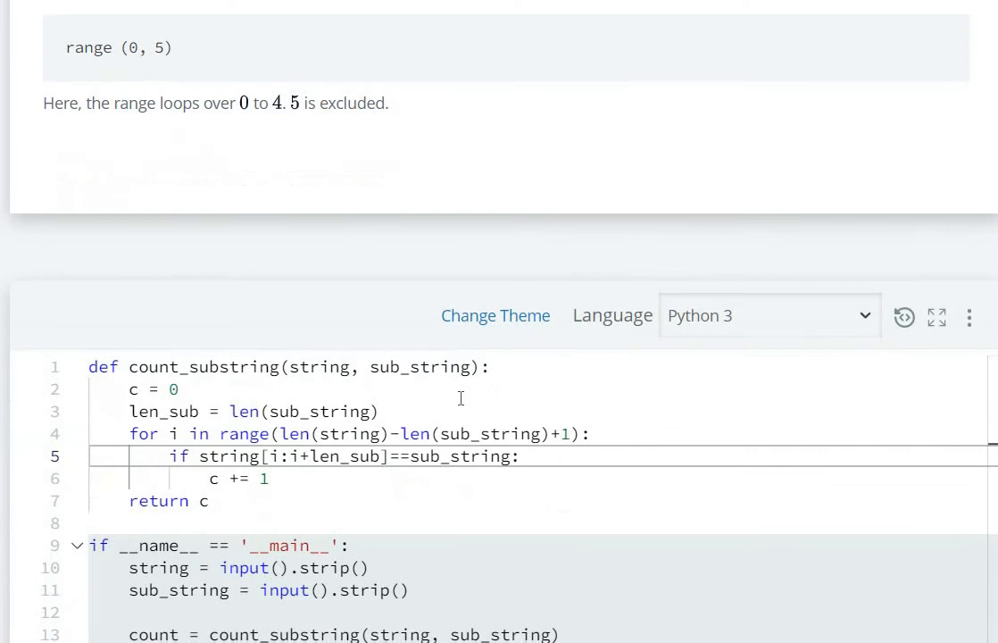
{"action": "mouse_move", "coordinate": [453, 410]}
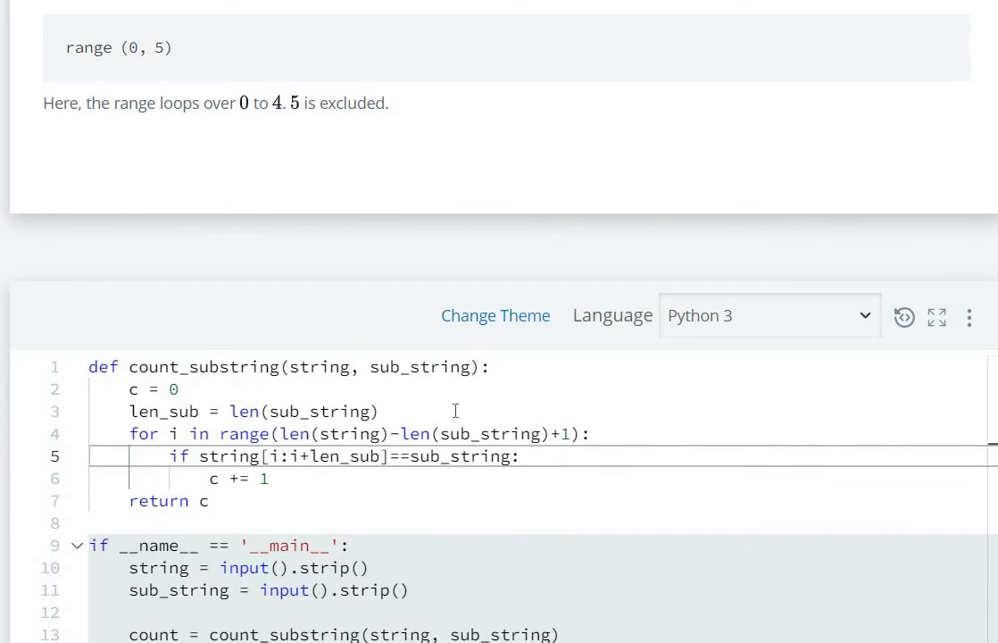
Add '#ABCDCDC #CDC' sample comments beside the len_sub line, then move to the for line's end
{"action": "type", "text": "#ABCDCDC"}
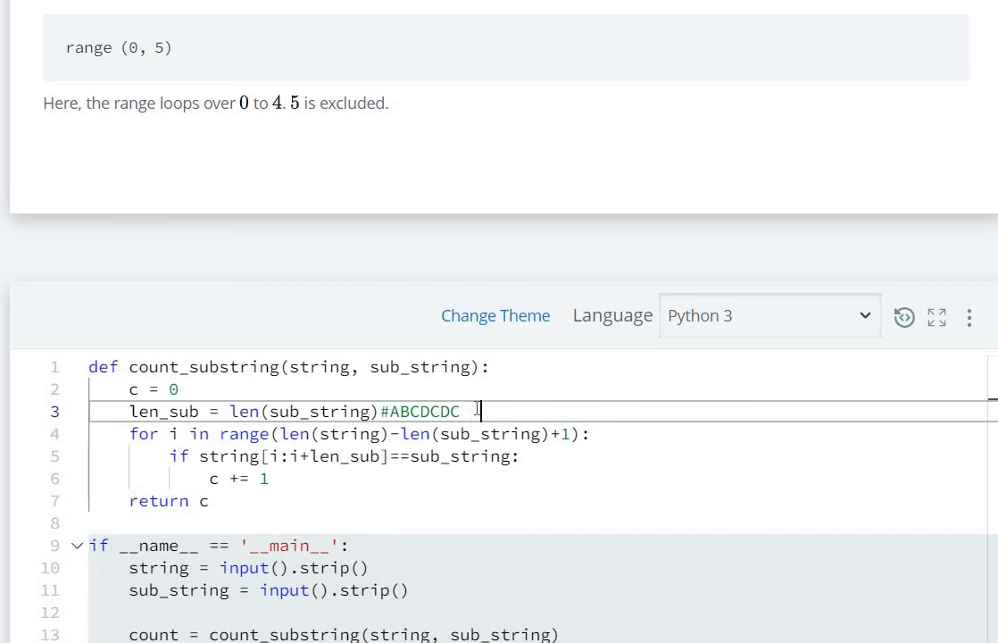
{"action": "type", "text": "#"}
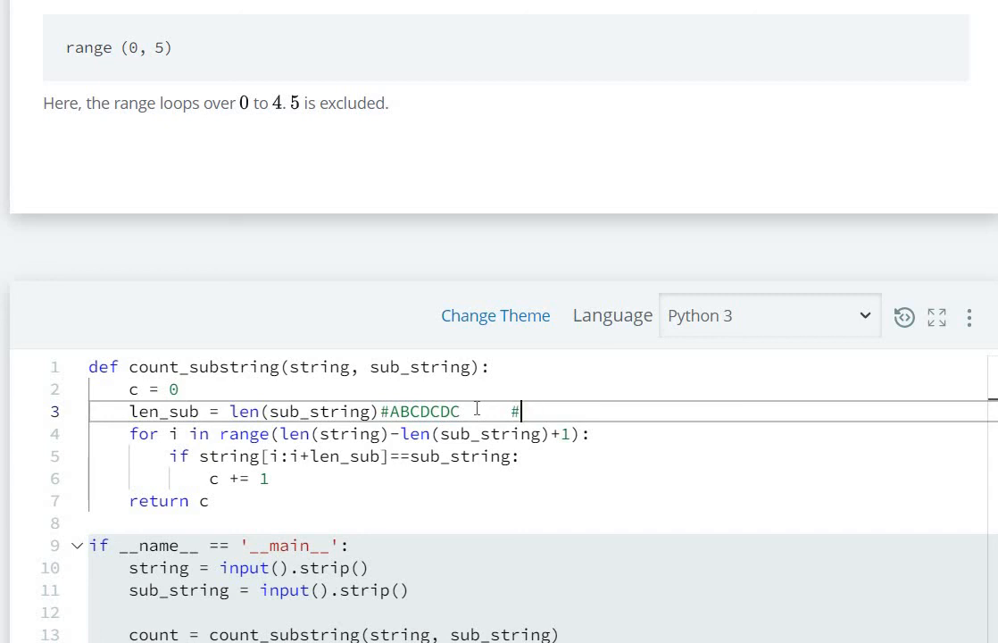
{"action": "type", "text": "CDC"}
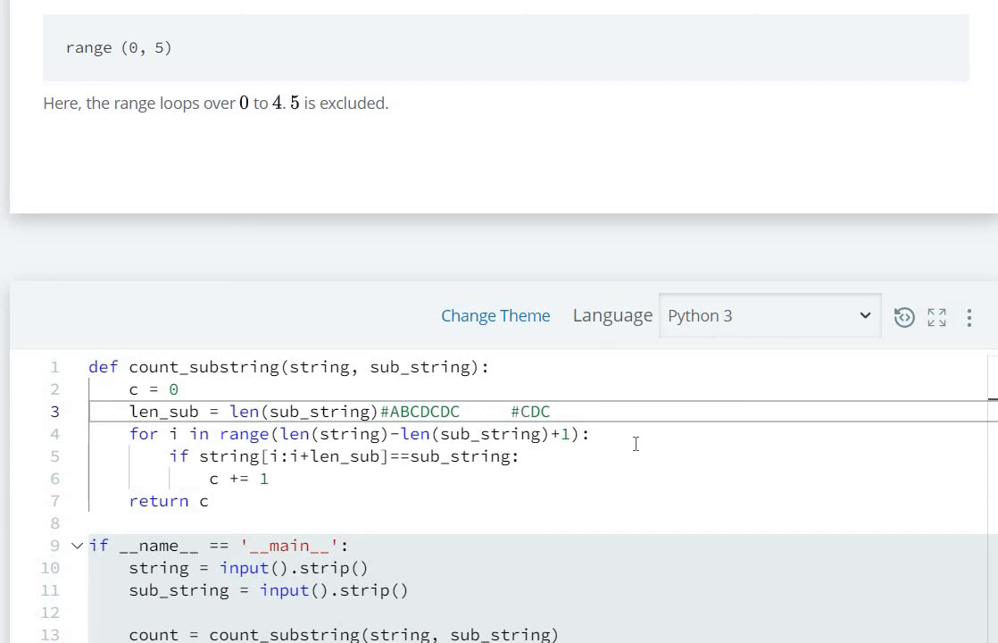
{"action": "mouse_move", "coordinate": [621, 434]}
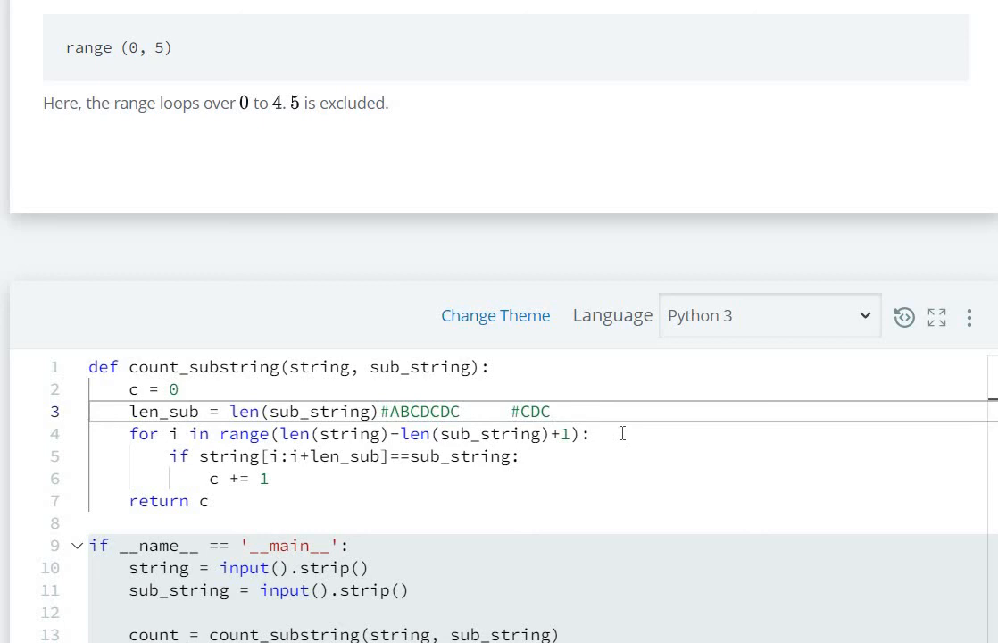
{"action": "left_click", "coordinate": [589, 434]}
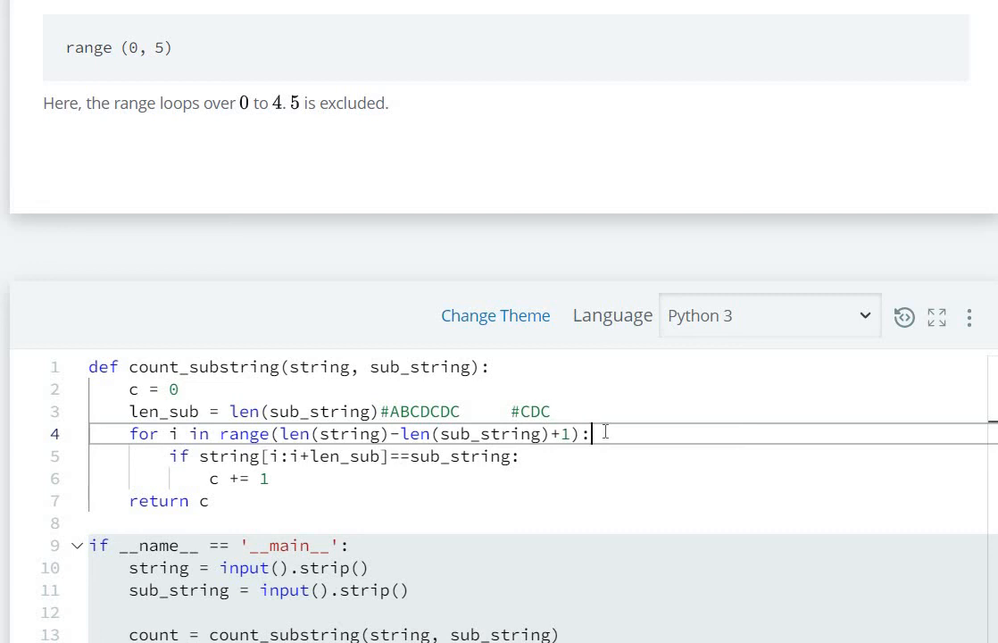
Note #5 iterations on the for line and the first window #0:3 on the if line
{"action": "type", "text": "5"}
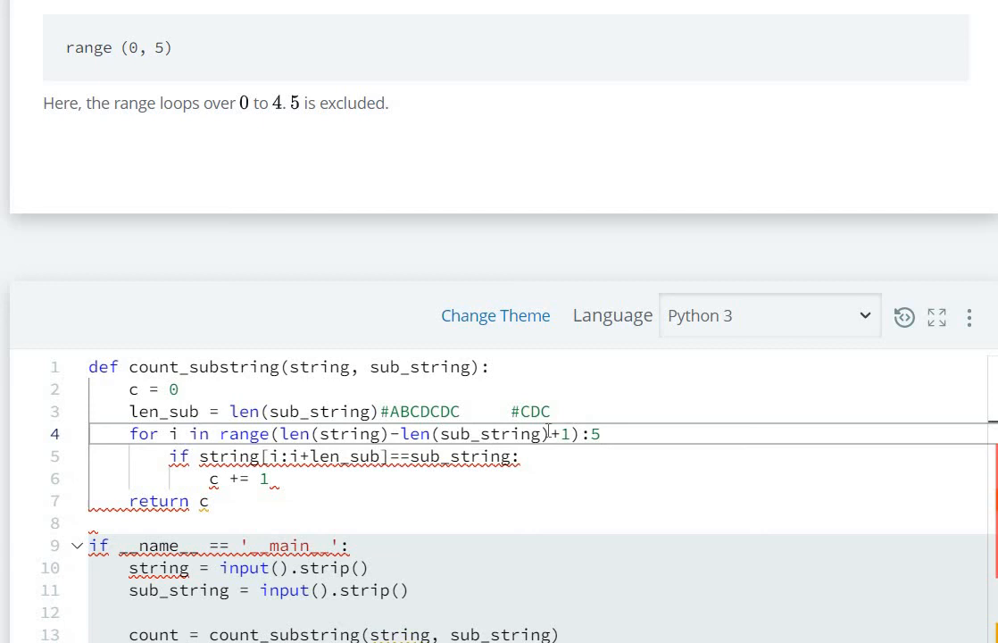
{"action": "type", "text": "#"}
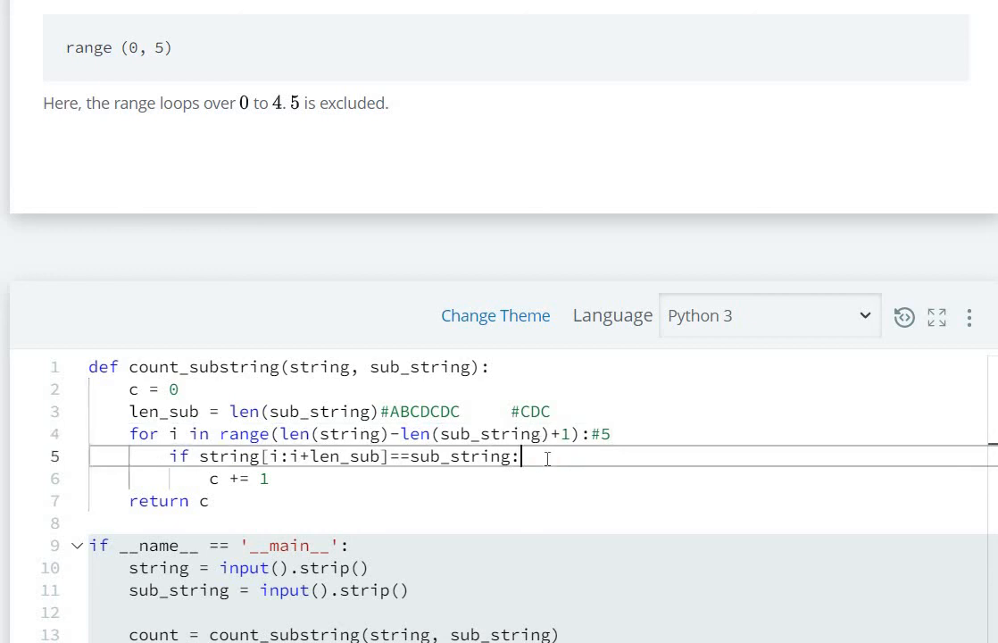
{"action": "type", "text": "#"}
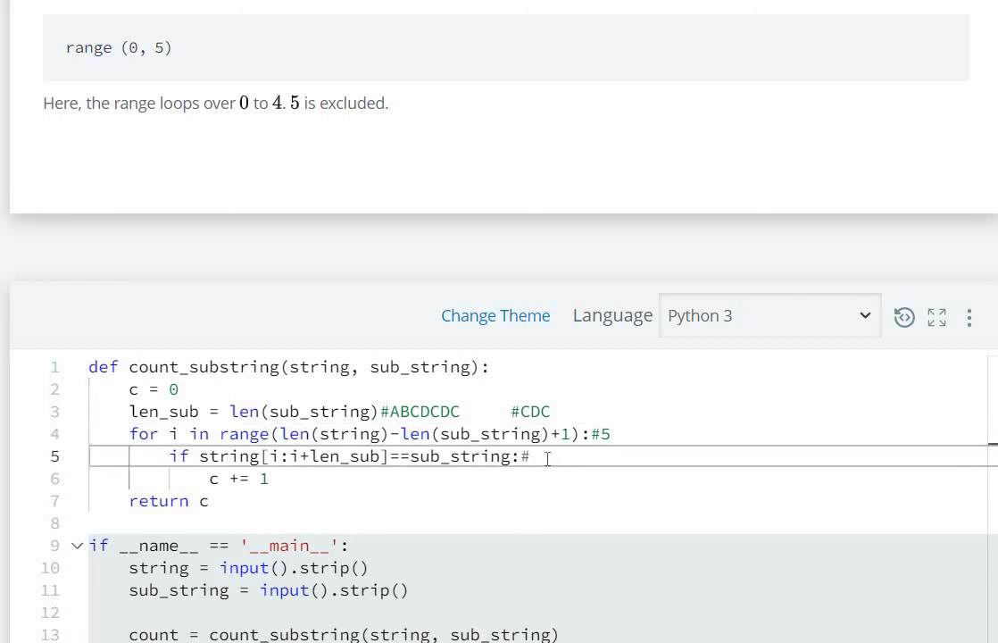
{"action": "type", "text": "0:"}
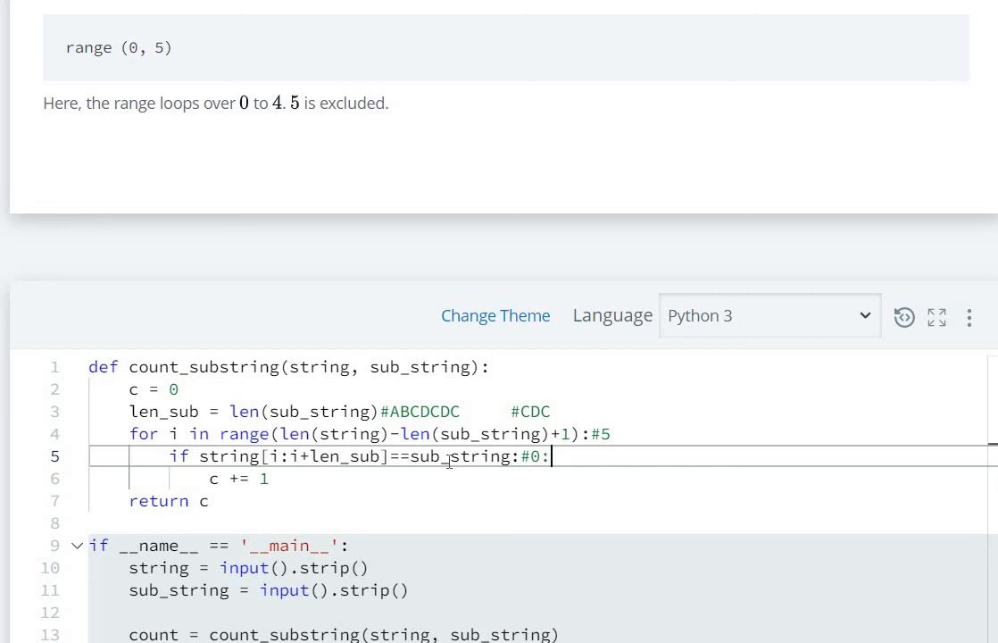
{"action": "type", "text": "3"}
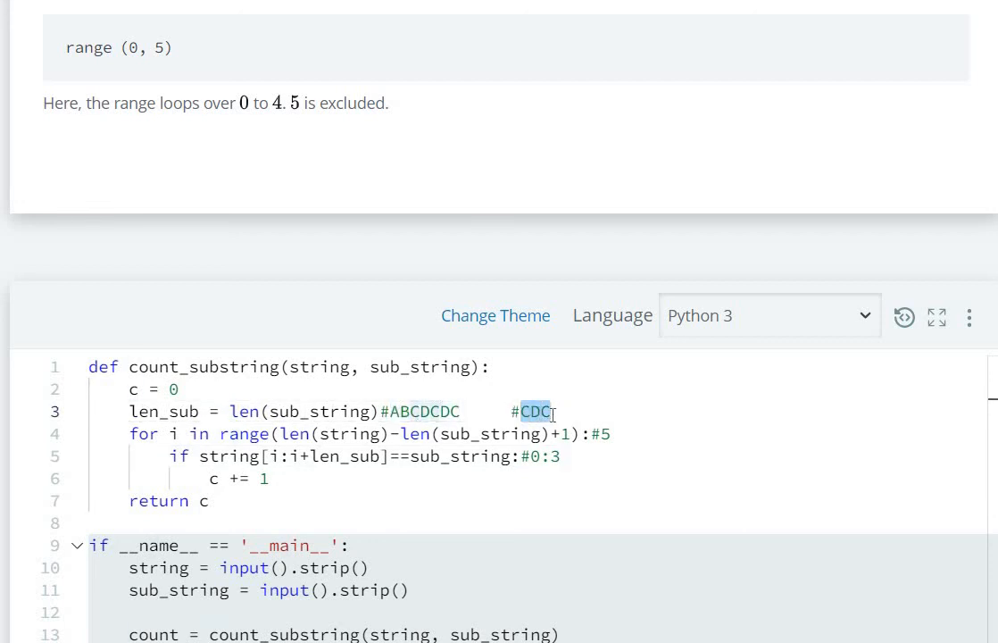
Advance the window comment to 1:4 then 2:5 and move to the counter line to note a match
{"action": "left_click", "coordinate": [533, 455]}
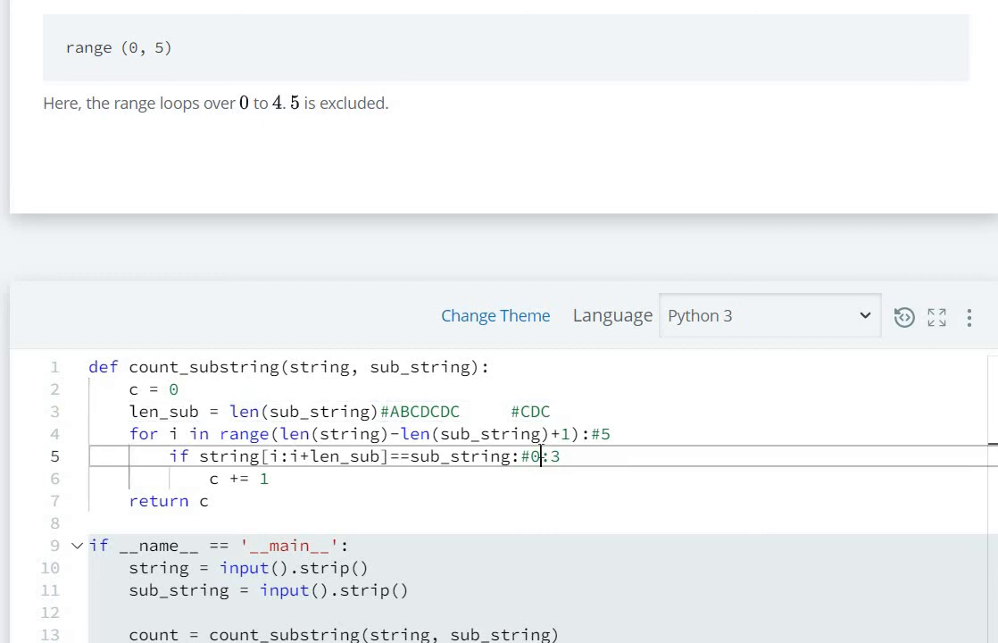
{"action": "type", "text": "1"}
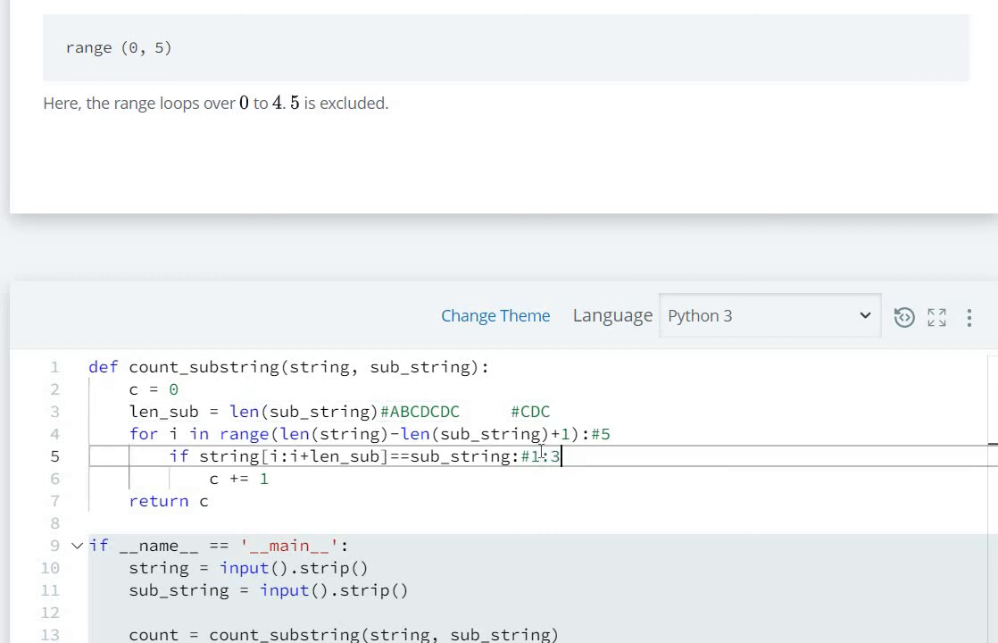
{"action": "type", "text": "4"}
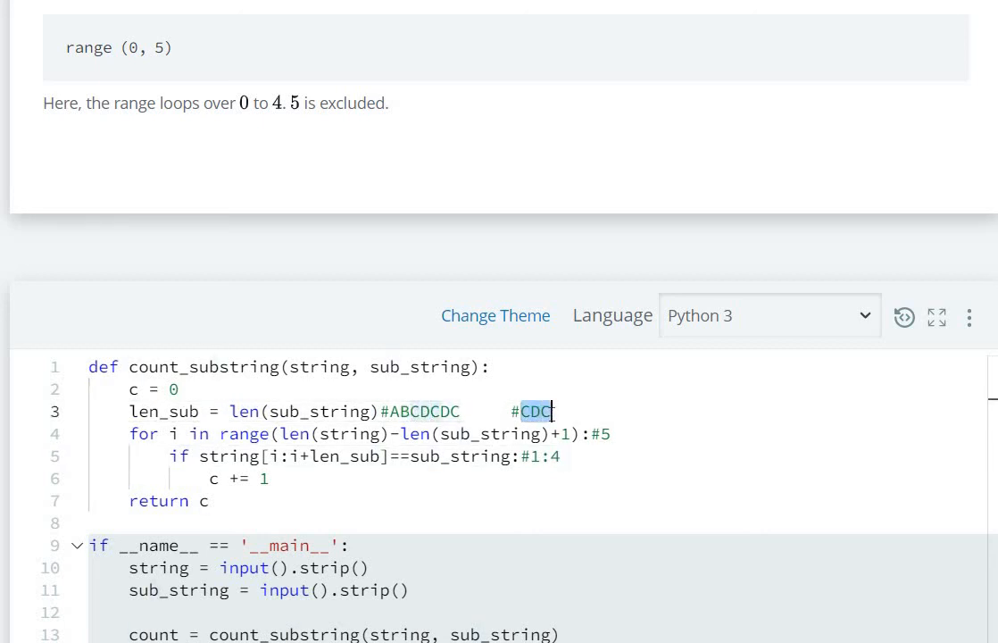
{"action": "left_click", "coordinate": [543, 457]}
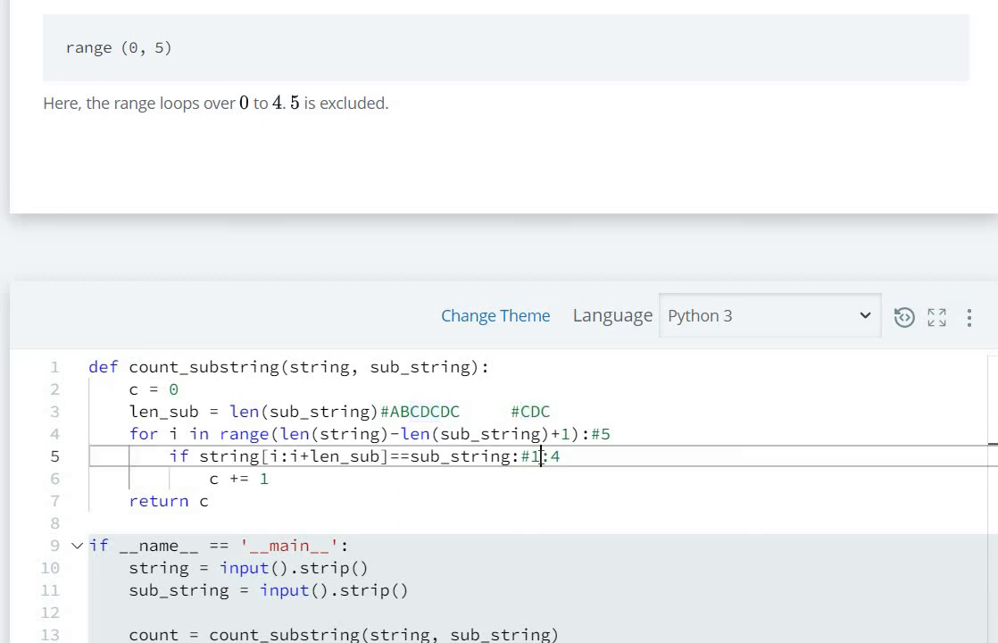
{"action": "type", "text": "2"}
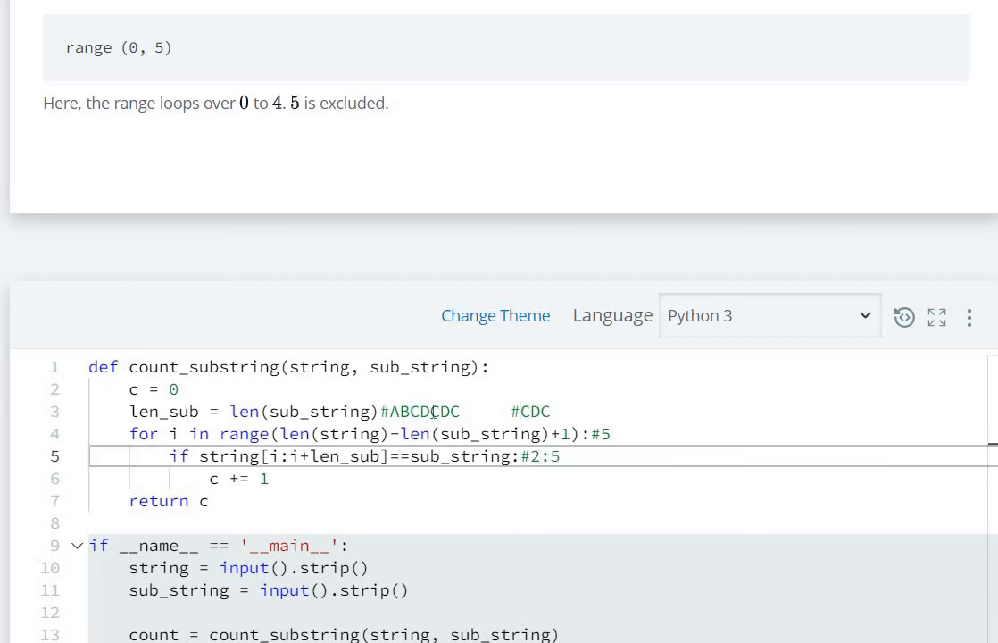
{"action": "left_click", "coordinate": [418, 411]}
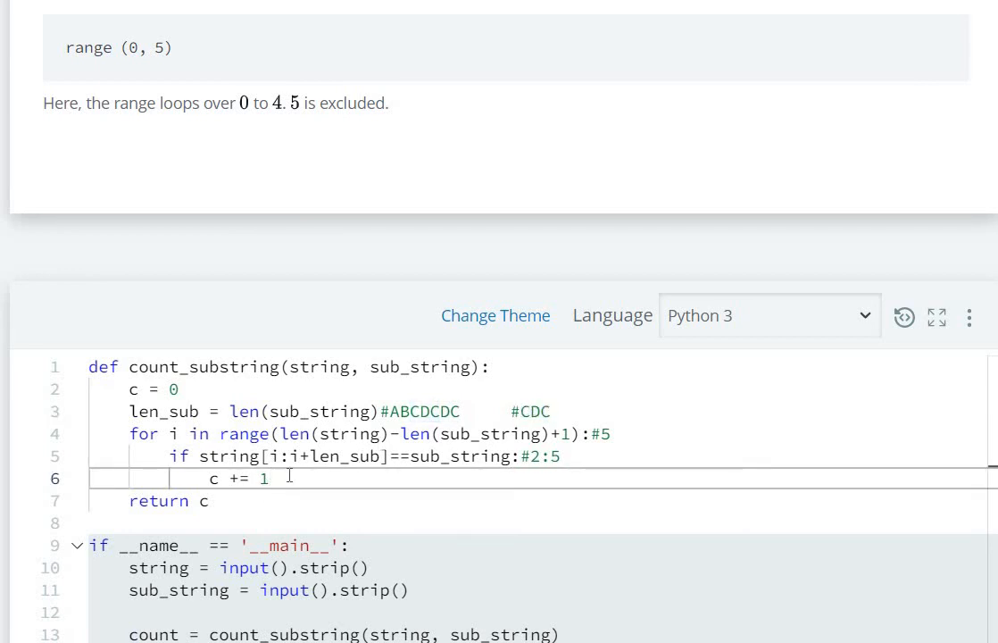
Mark #1 match after c += 1 and step the window comment to 3:6
{"action": "type", "text": "#1"}
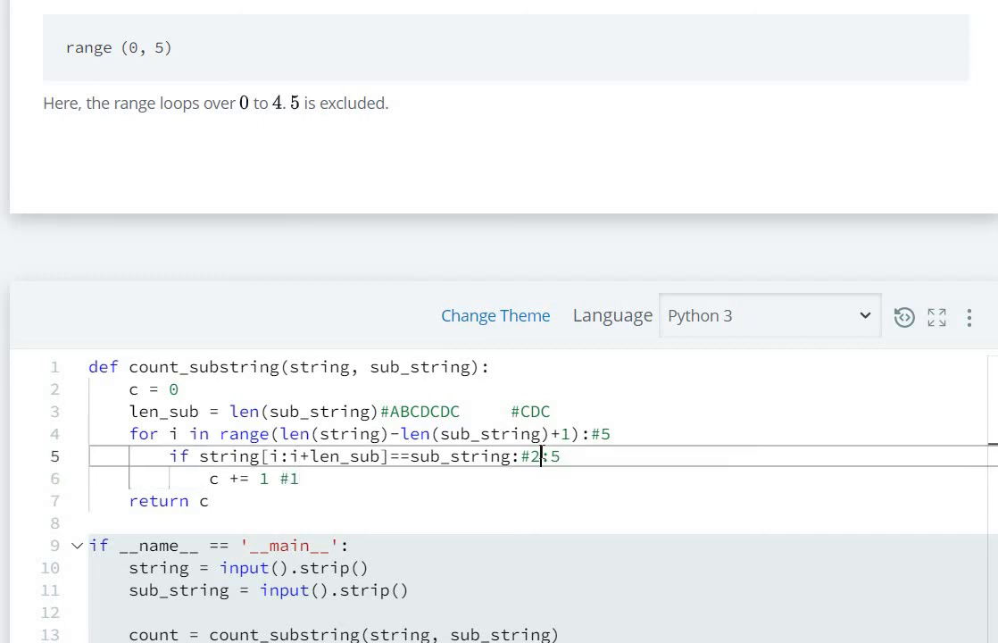
{"action": "type", "text": "3"}
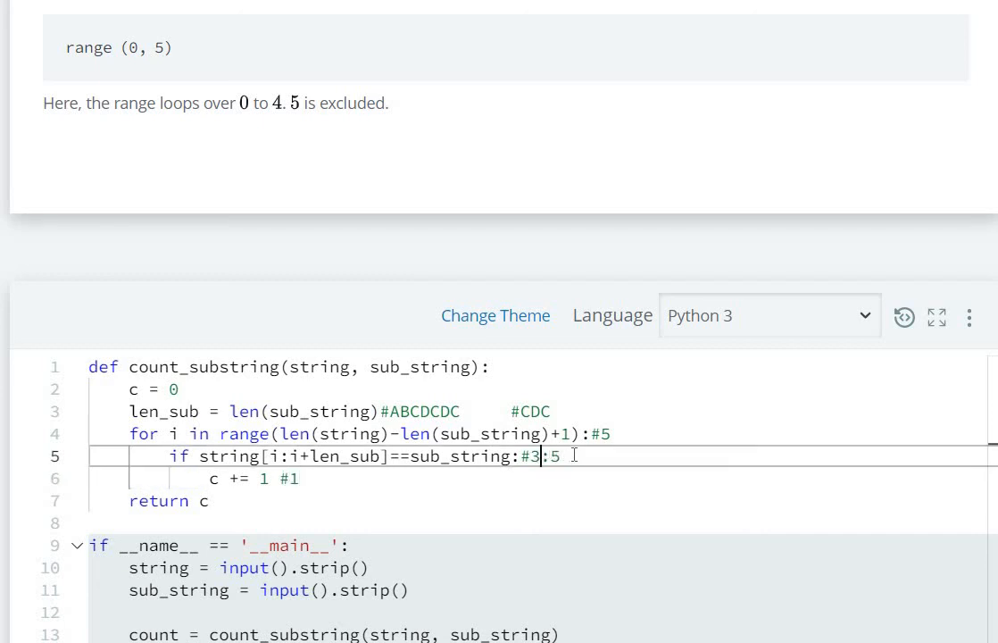
{"action": "key", "text": "Backspace"}
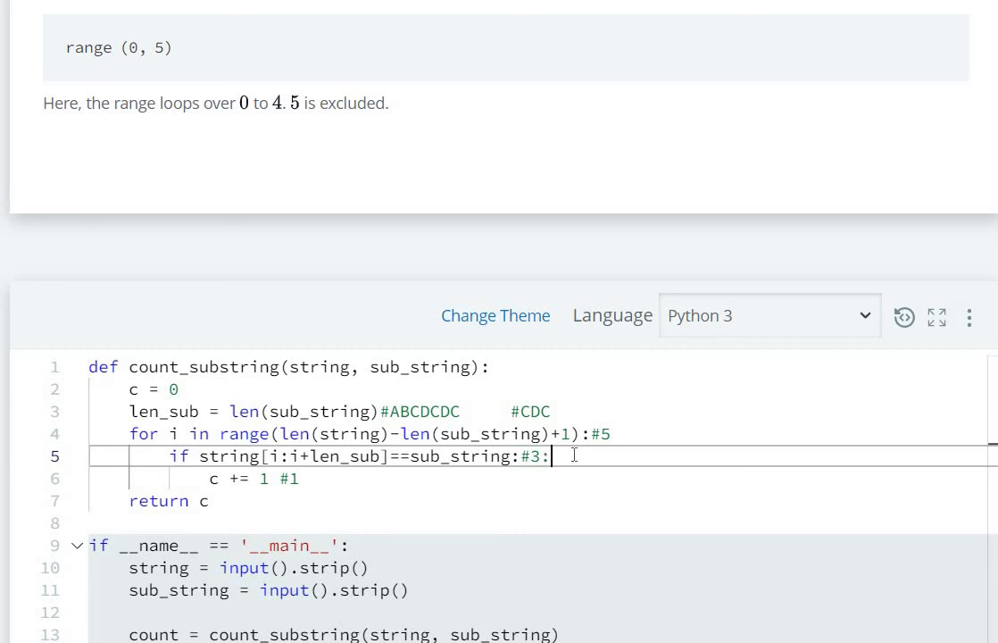
{"action": "type", "text": "6"}
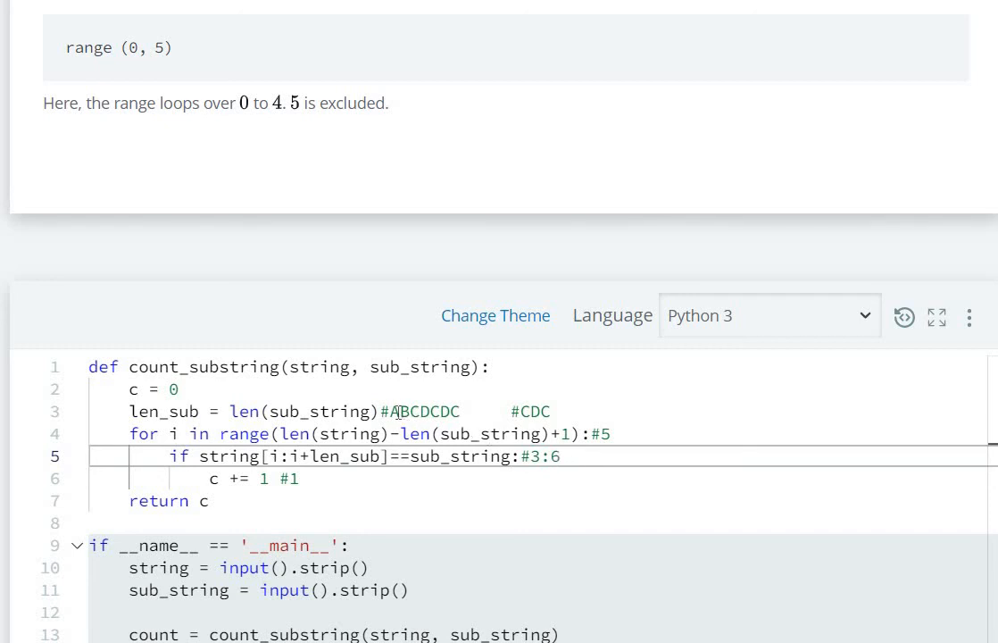
Check positions in ABCDCDC, step the window to 4:7 and raise the match count comment to #2
{"action": "left_click", "coordinate": [419, 411]}
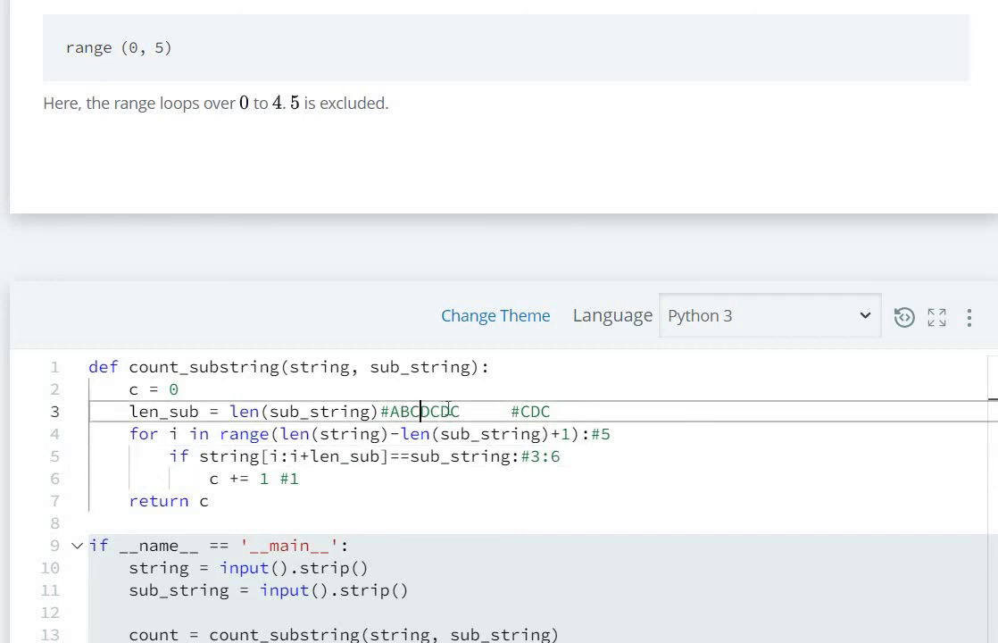
{"action": "double_click", "coordinate": [443, 411]}
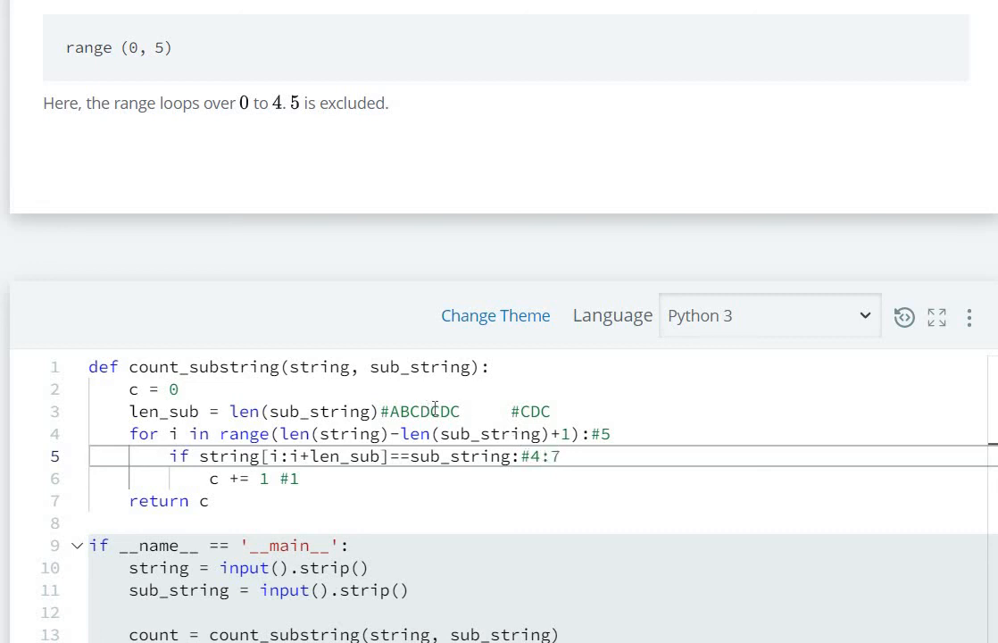
{"action": "double_click", "coordinate": [447, 411]}
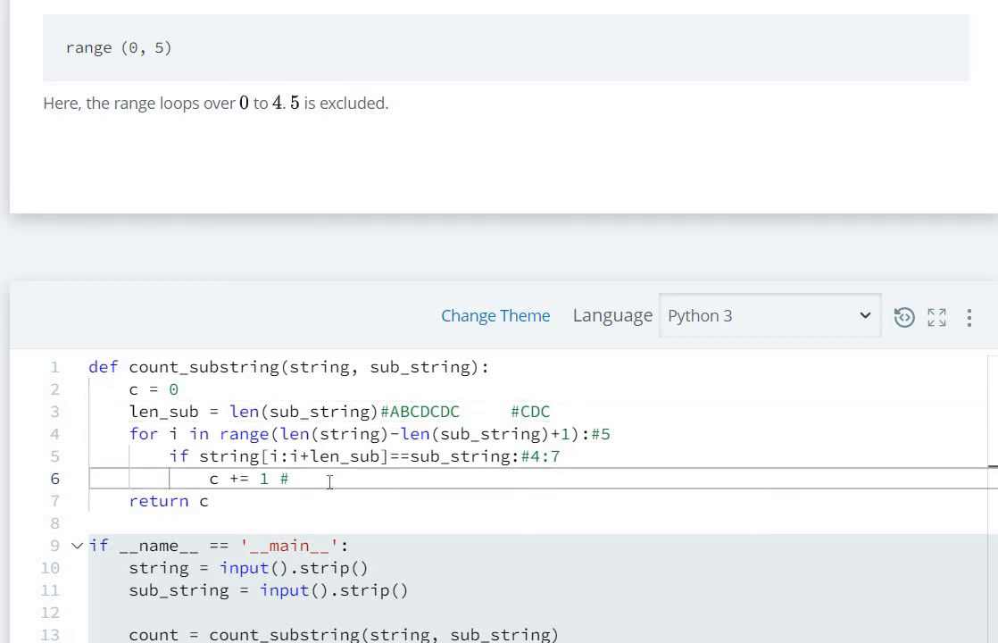
{"action": "type", "text": "2"}
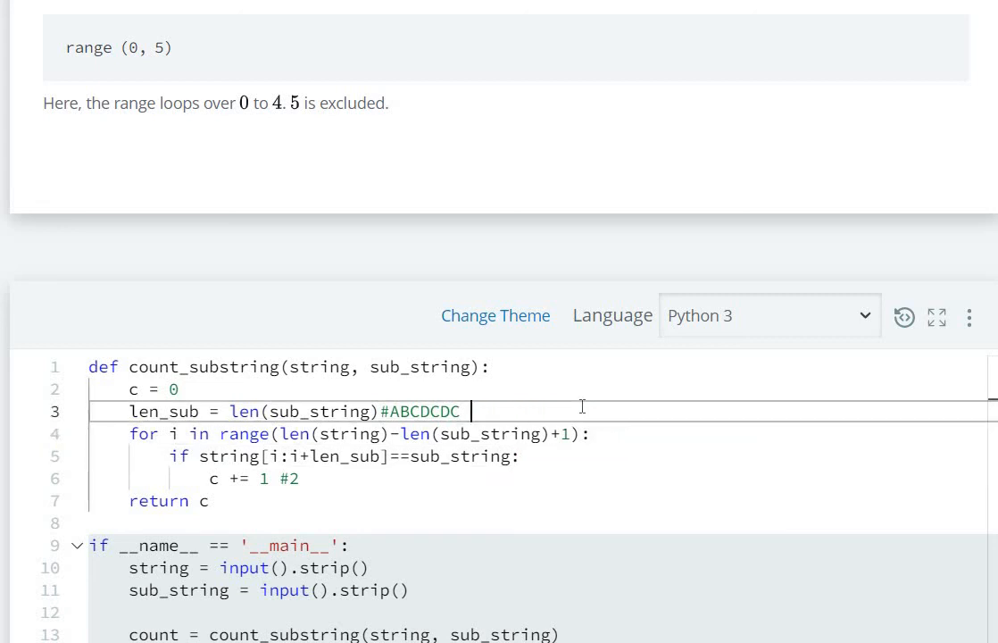
Delete the remaining trace comments and move down to run the clean solution
{"action": "key", "text": "Backspace"}
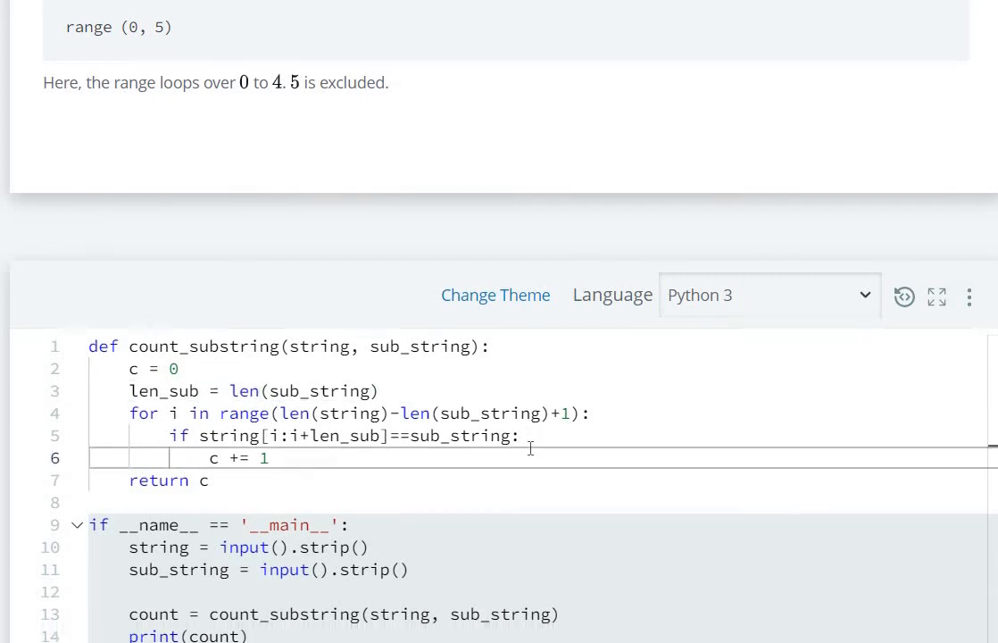
{"action": "scroll", "scroll_direction": "down", "scroll_amount": 3}
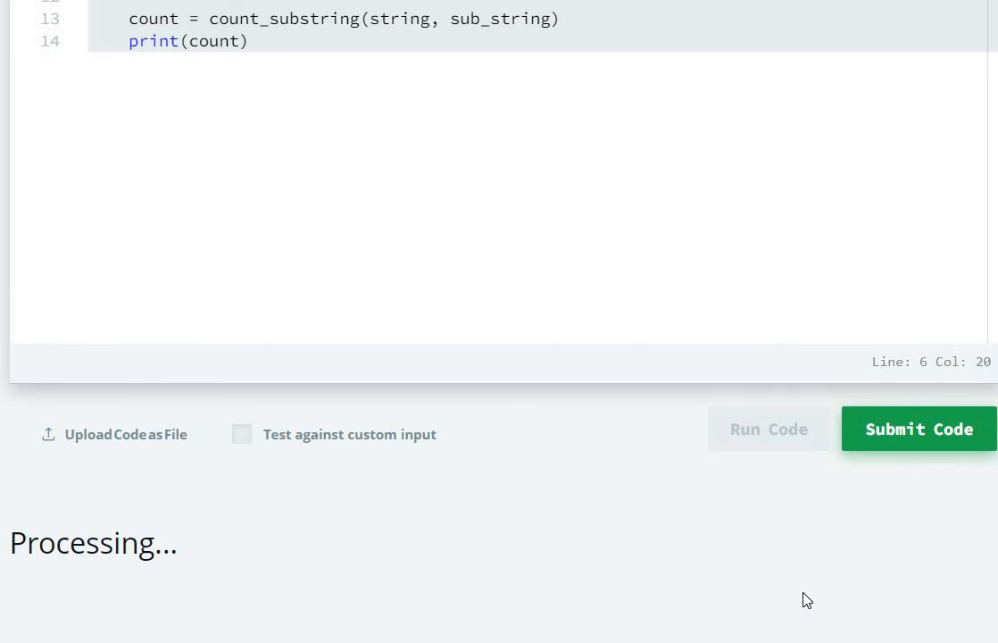
{"action": "mouse_move", "coordinate": [818, 547]}
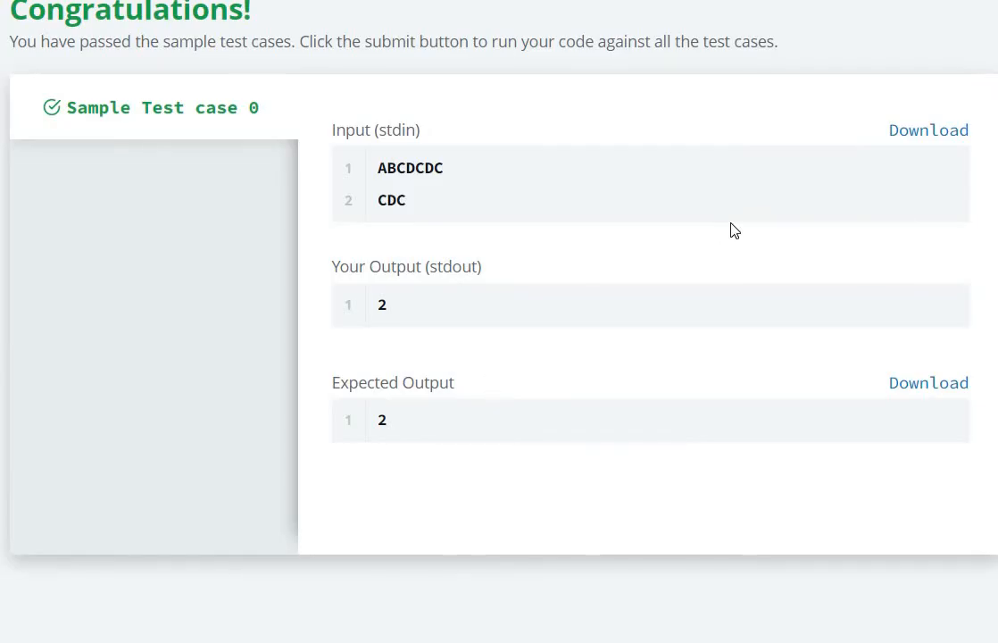
Review the passing sample test with output 2 matching expected 2 for ABCDCDC and CDC
{"action": "scroll", "scroll_direction": "up", "scroll_amount": 3}
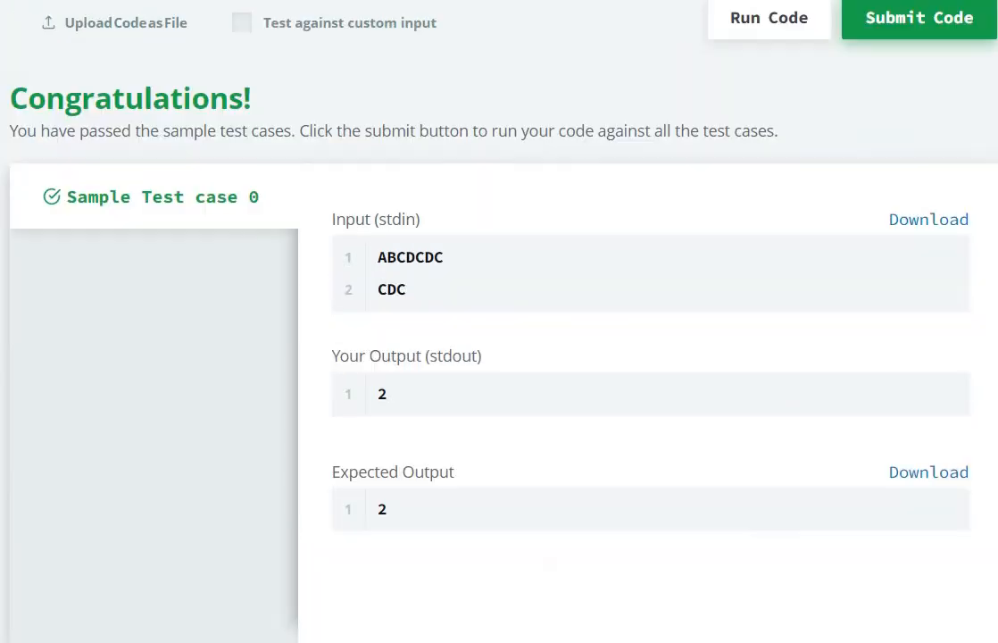
{"action": "scroll", "scroll_direction": "up", "scroll_amount": 3}
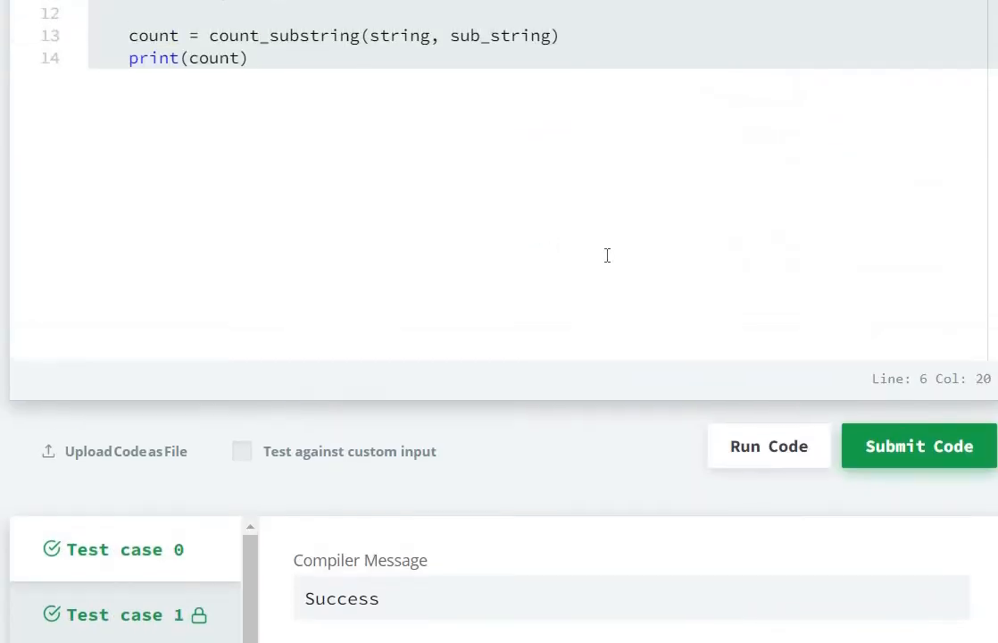
Return to the finished comment-free count_substring code after the submission shows Success
{"action": "scroll", "scroll_direction": "up", "scroll_amount": 3}
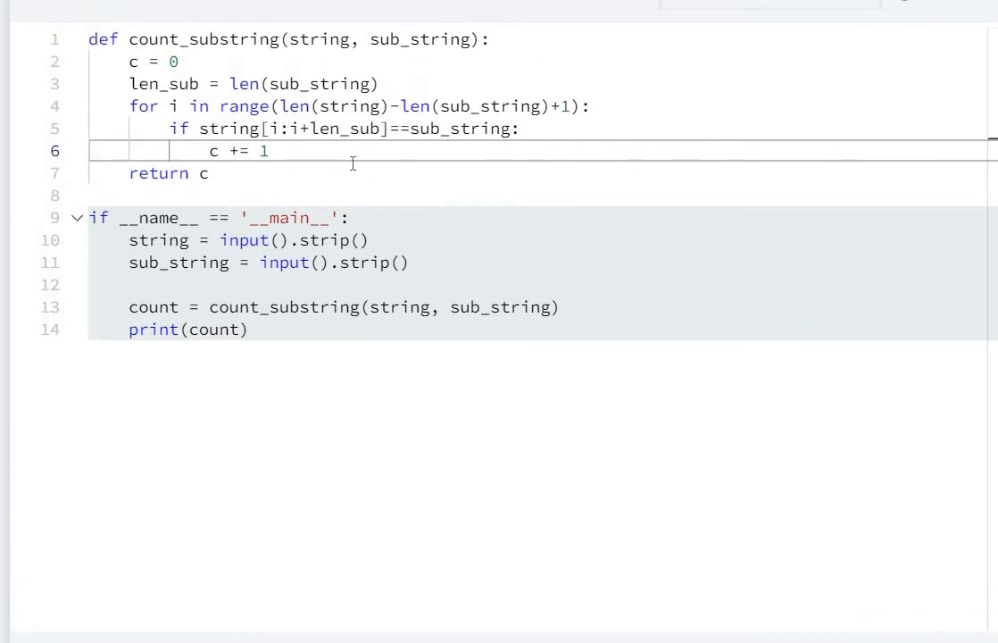